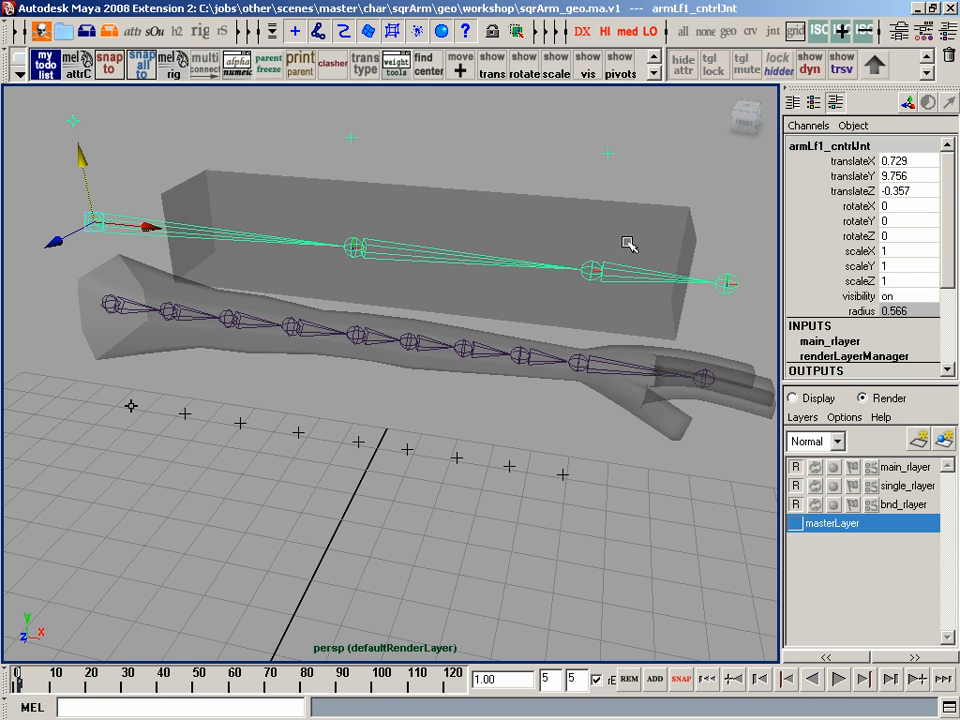
mouse_move(613, 249)
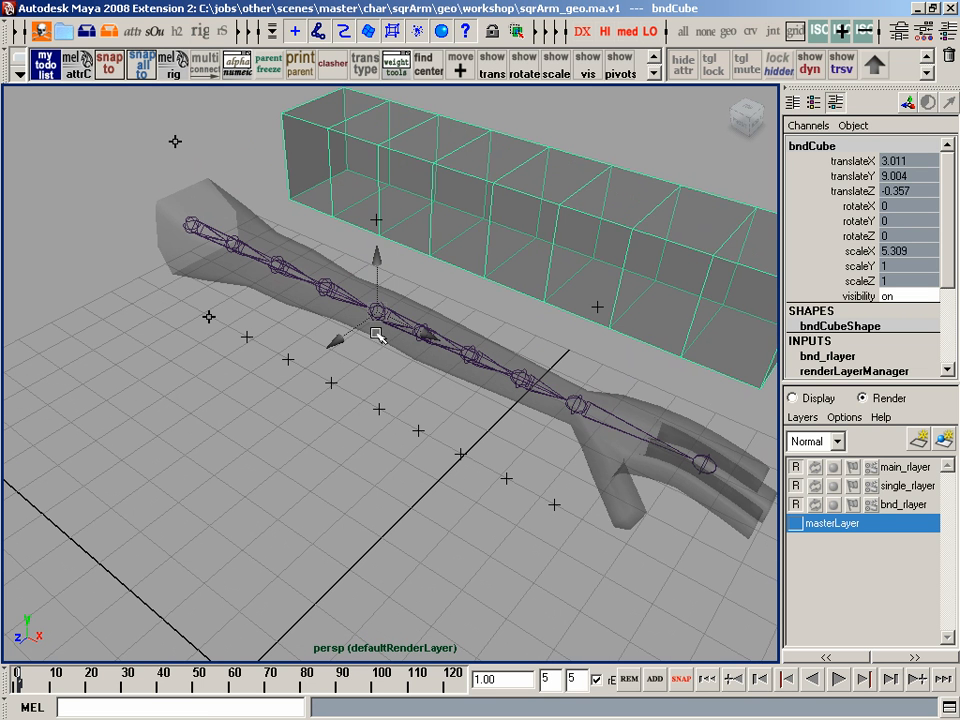
mouse_move(445, 335)
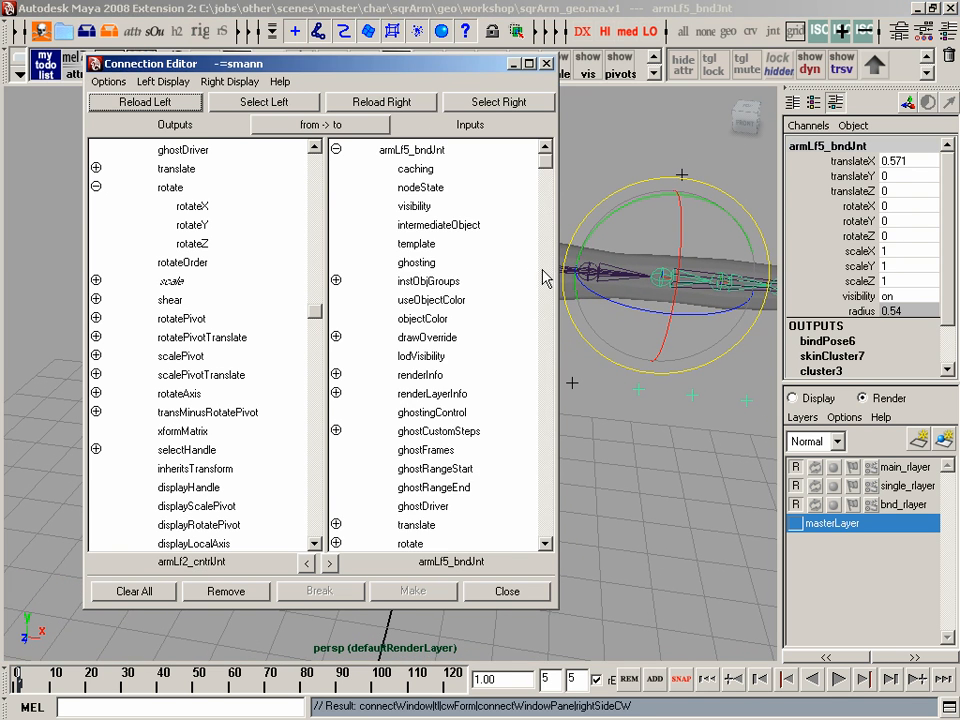
Step: Connect armLf2_cntrlJnt's rotateX, rotateY and rotateZ to armLf5_bndJnt's matching rotate channels
scroll("down", 3)
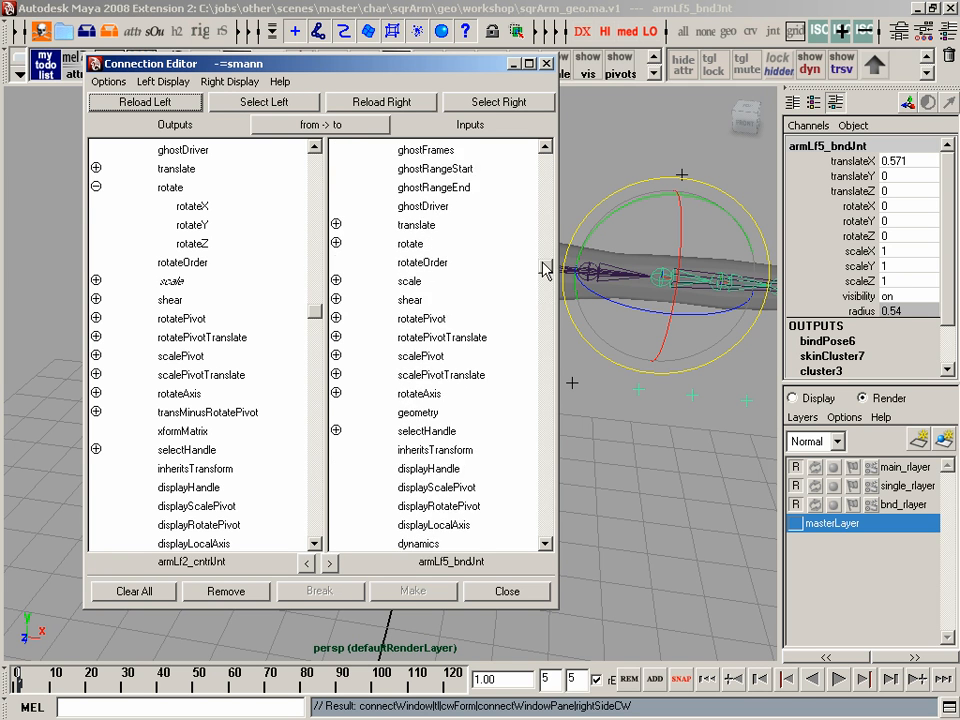
scroll("up", 3)
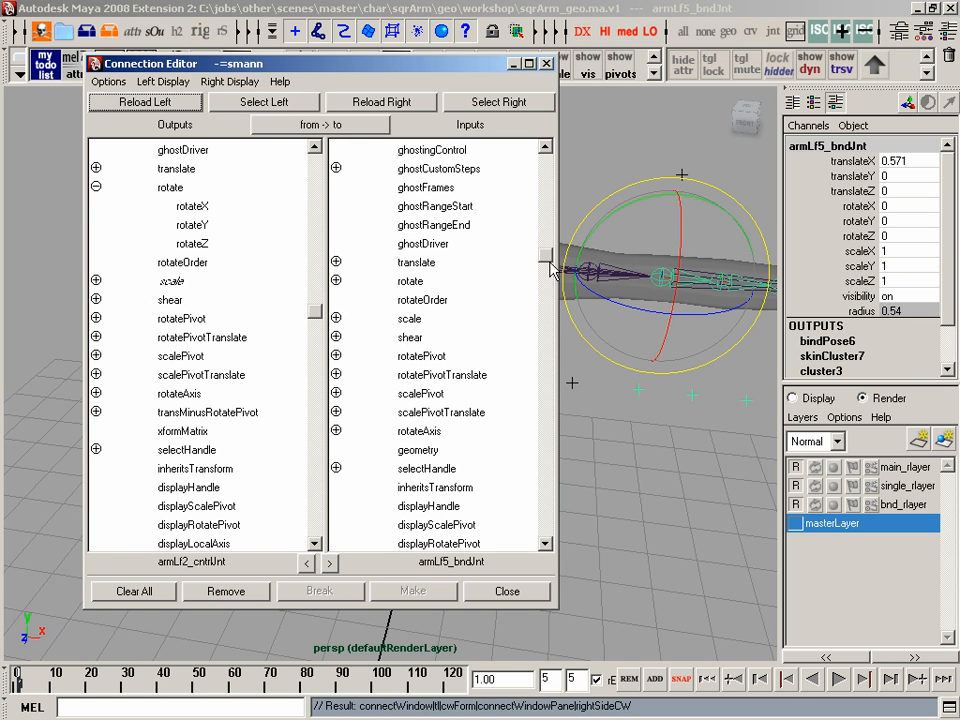
left_click(336, 281)
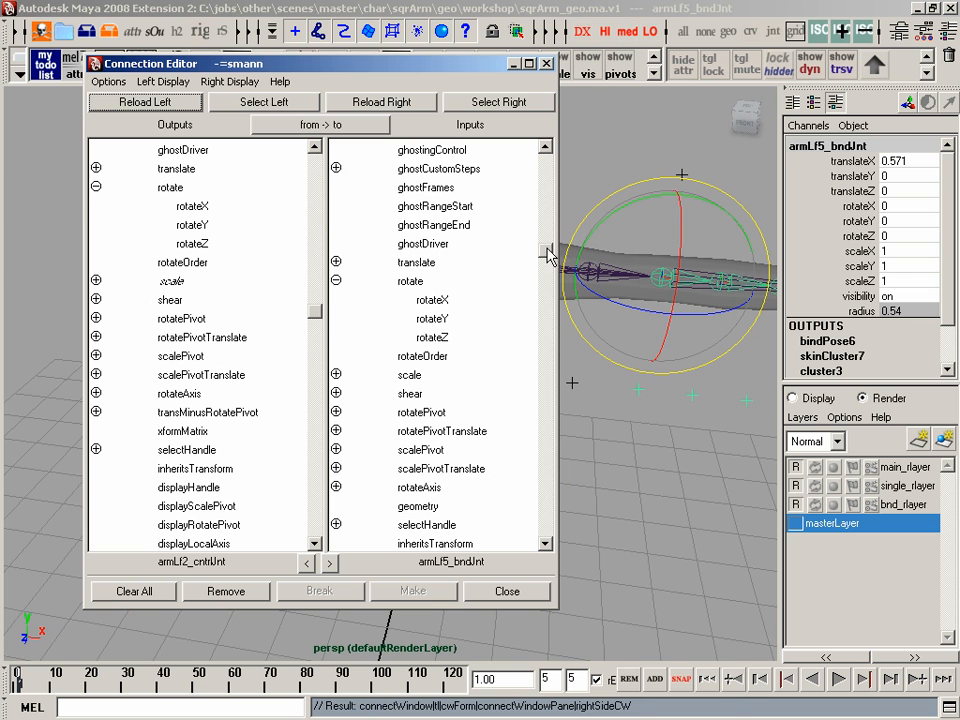
left_click(192, 205)
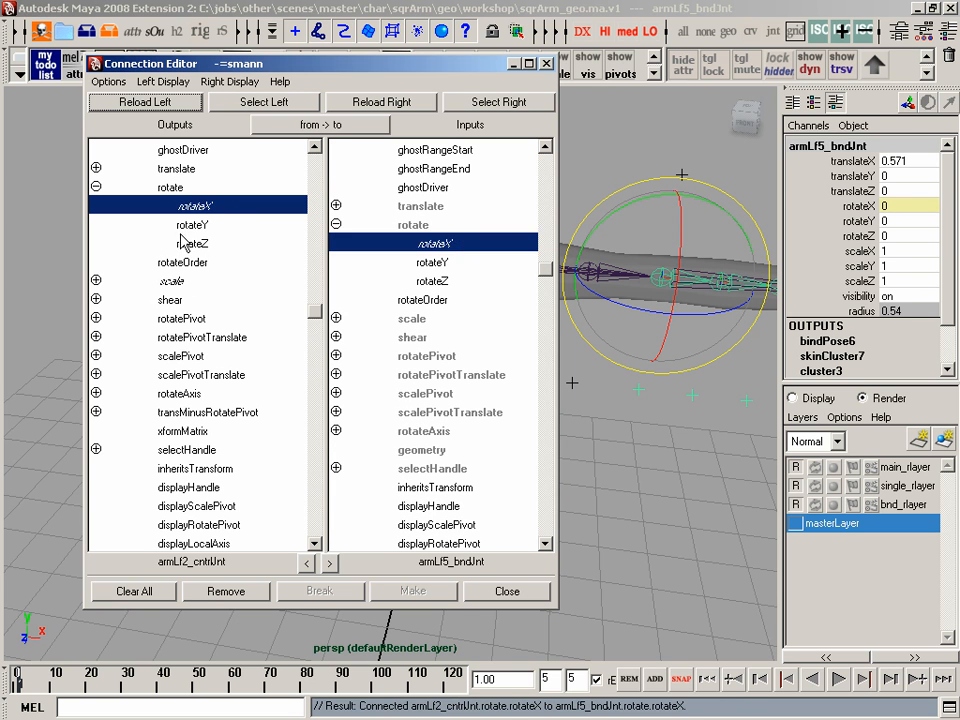
left_click(193, 243)
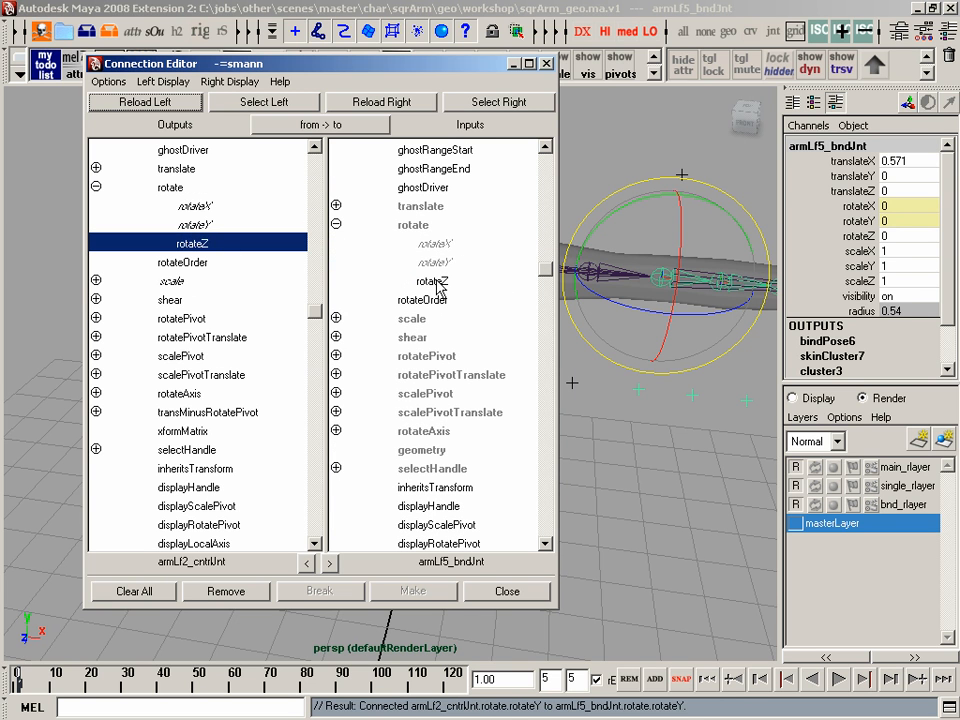
left_click(507, 591)
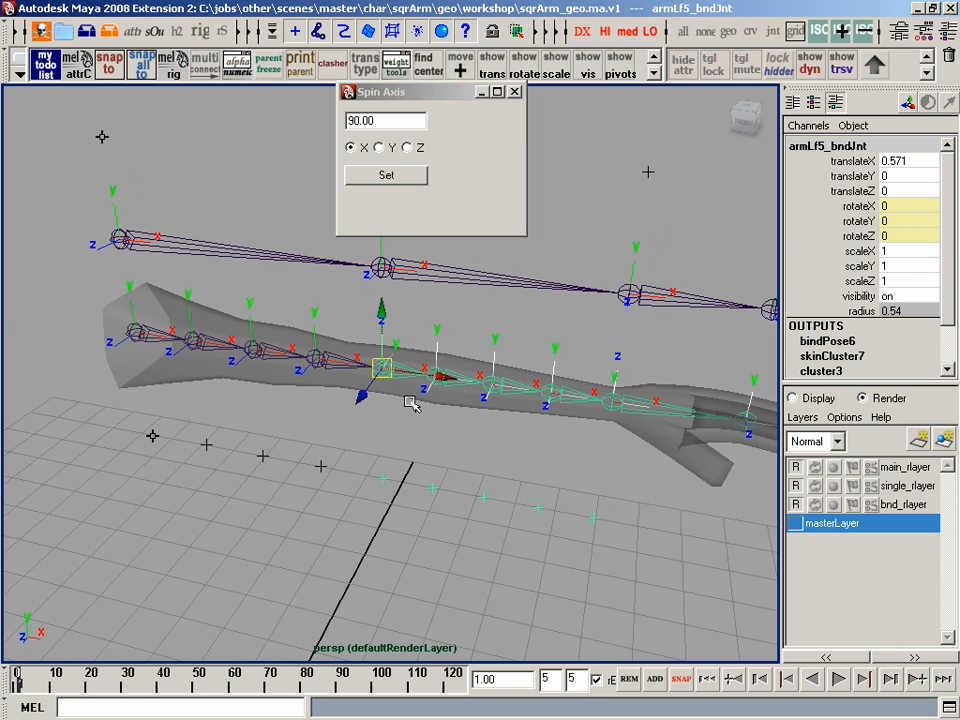
mouse_move(435, 197)
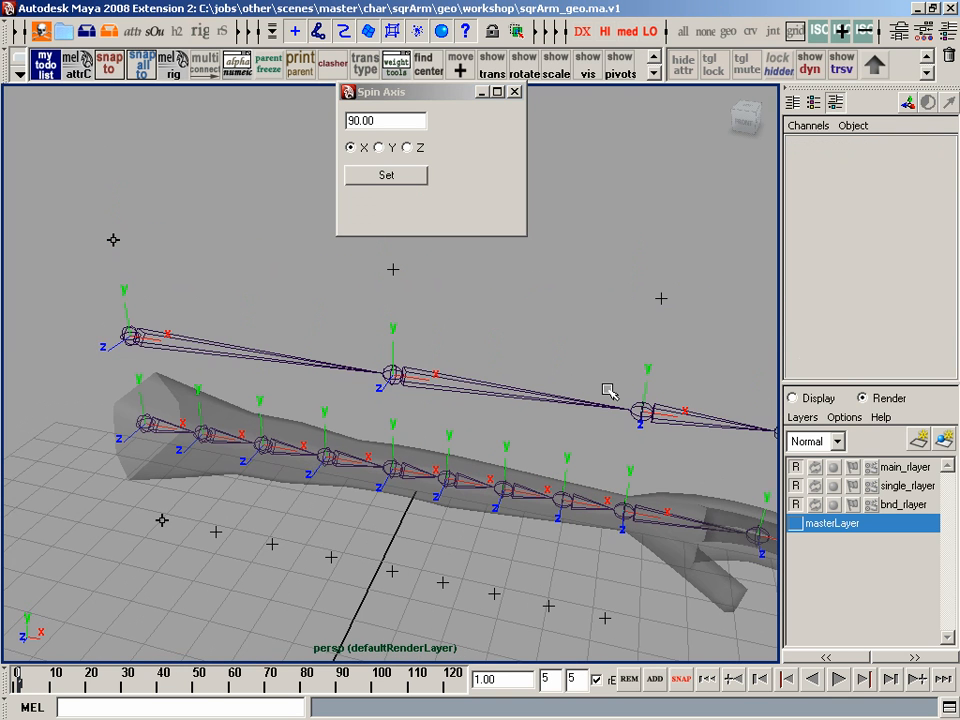
Step: Close the Spin Axis window and orbit the perspective view around the arm joints
left_click(392, 372)
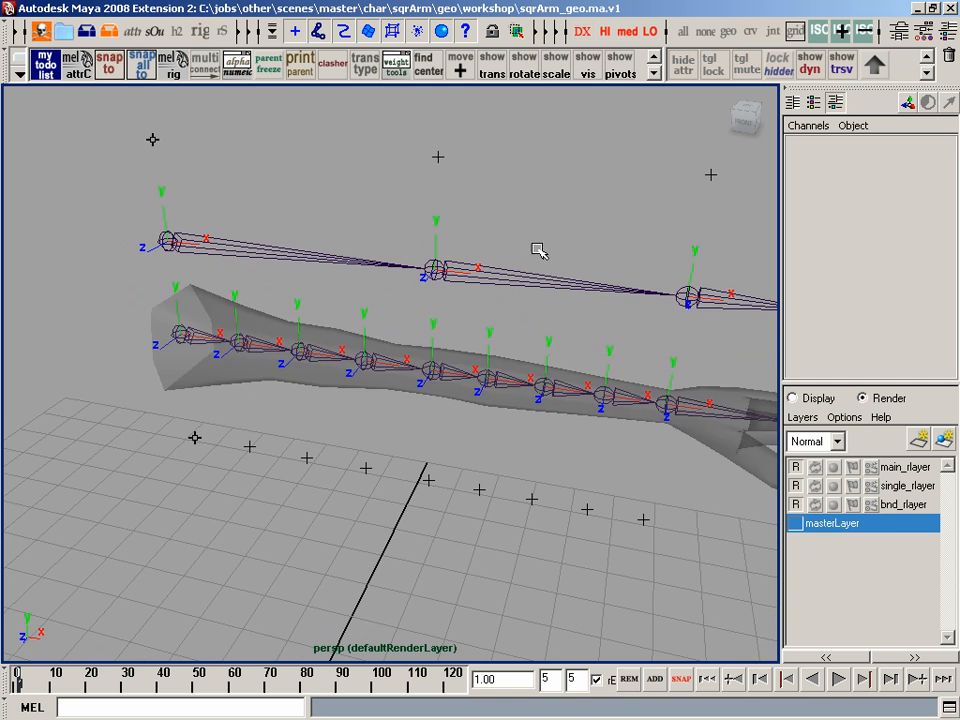
left_click_drag(540, 250, 470, 275)
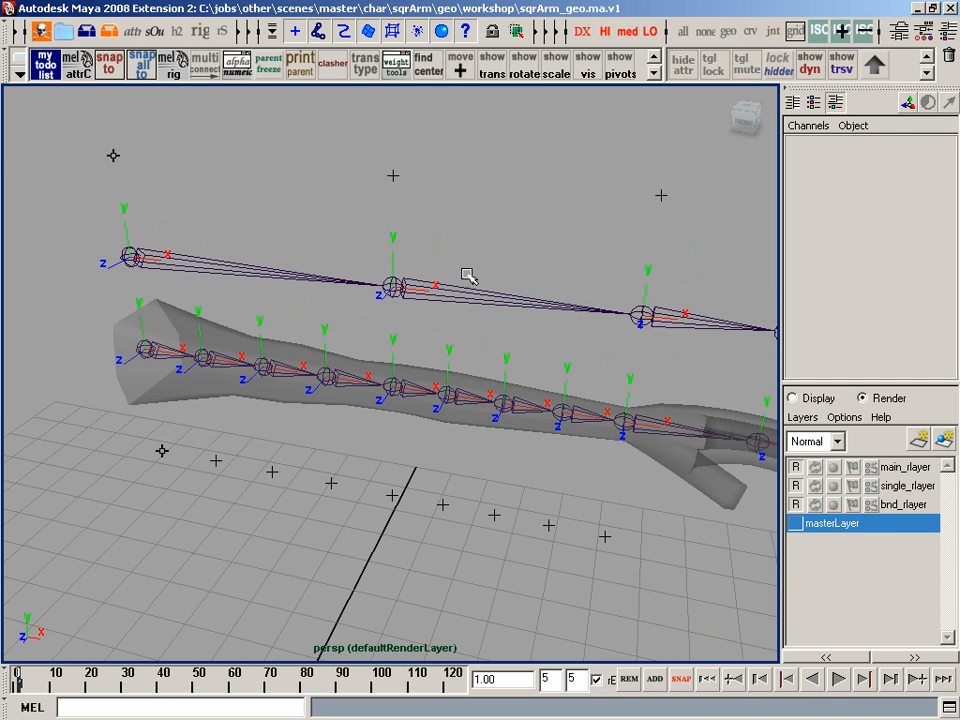
left_click(140, 255)
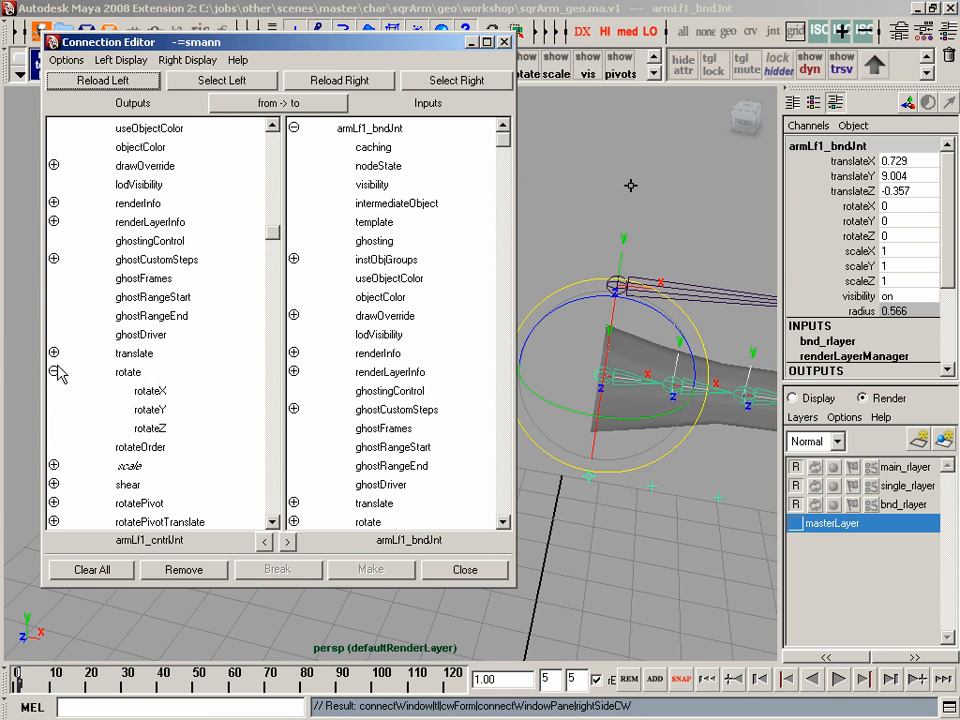
Step: Connect armLf1_cntrlJnt's rotateY and rotateZ to armLf1_bndJnt, leaving rotateX unconnected
scroll("down", 3)
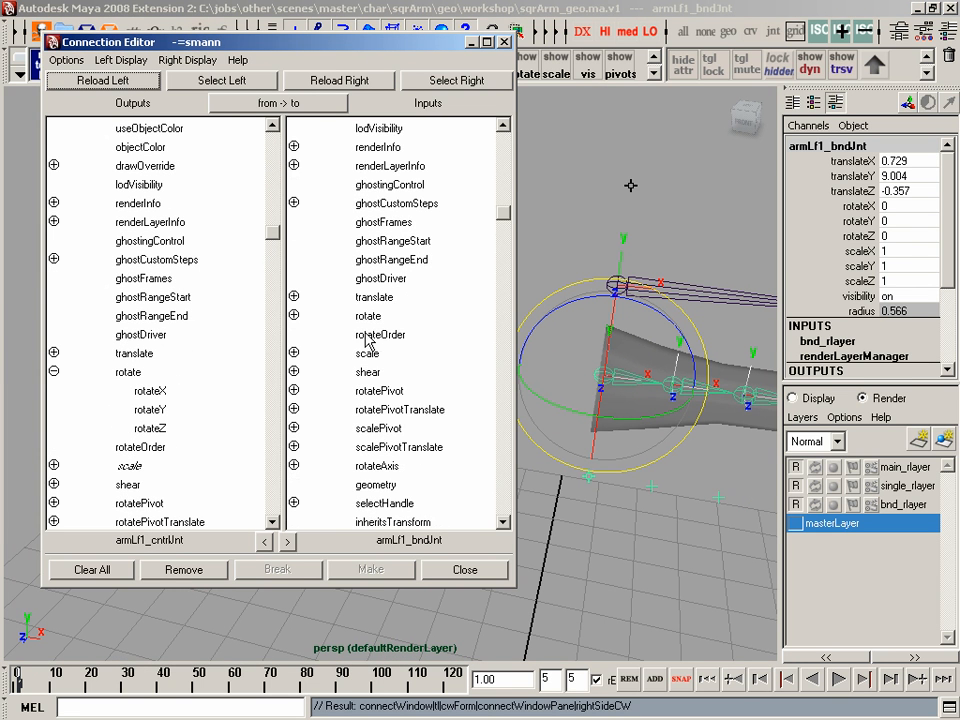
left_click(294, 316)
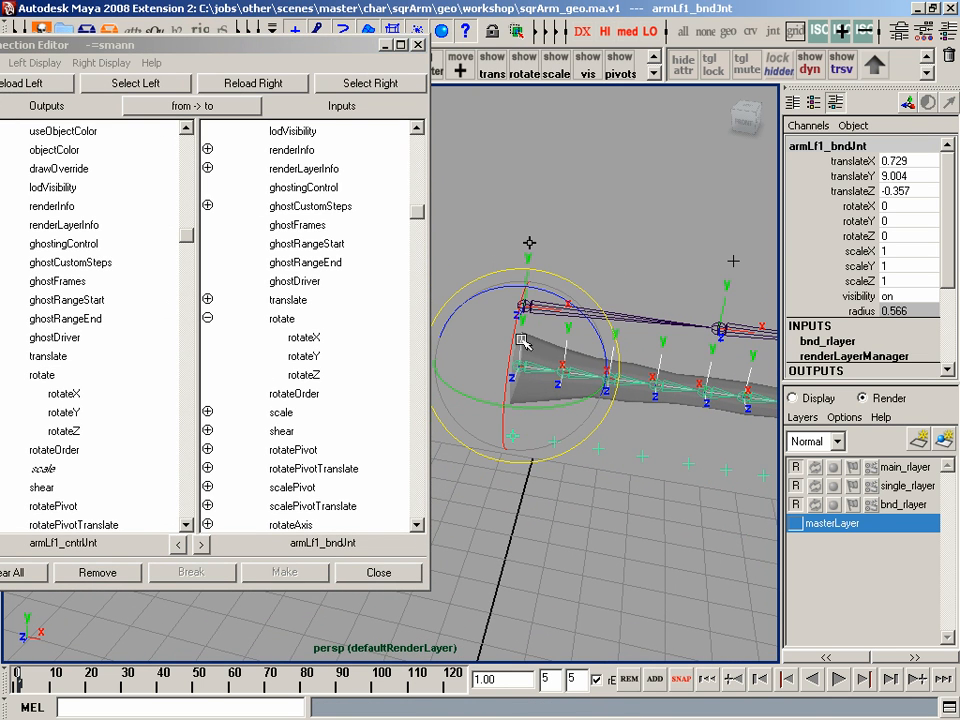
mouse_move(580, 272)
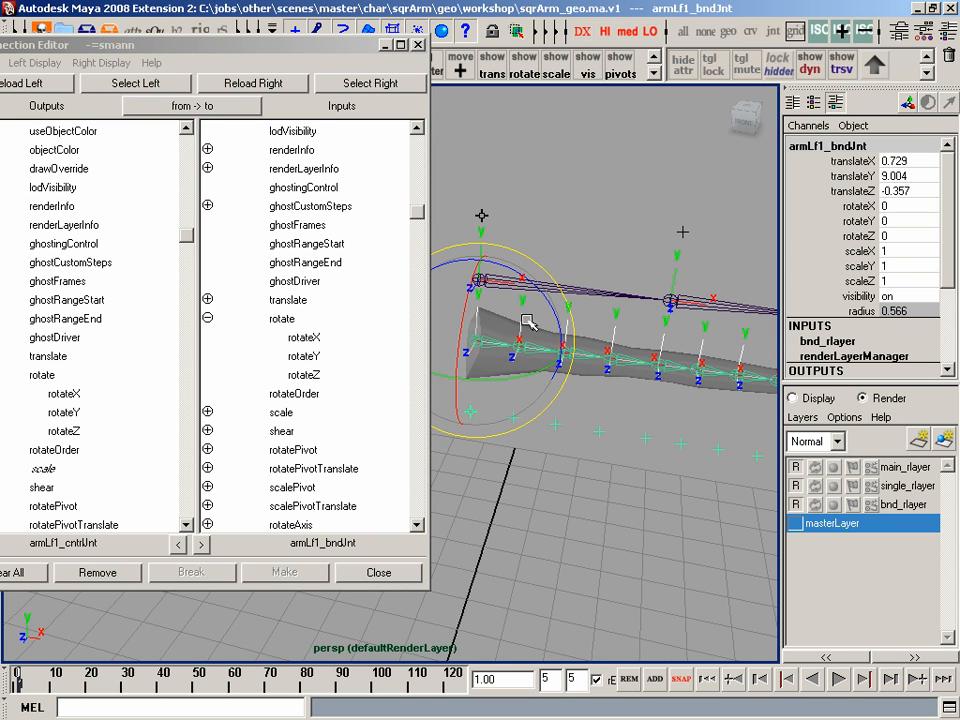
left_click(64, 412)
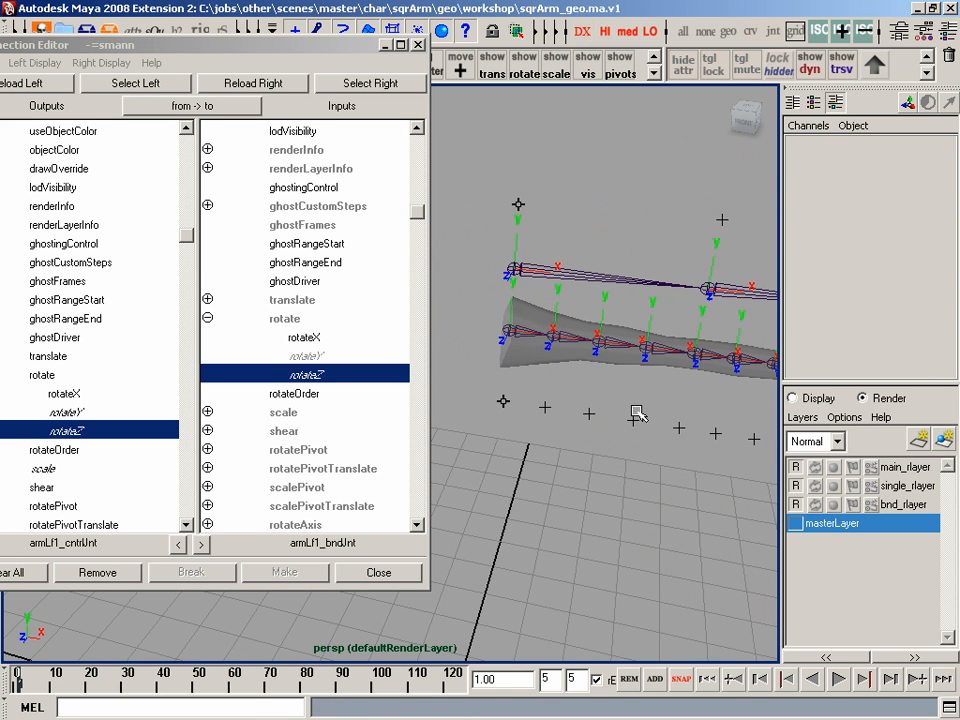
mouse_move(690, 378)
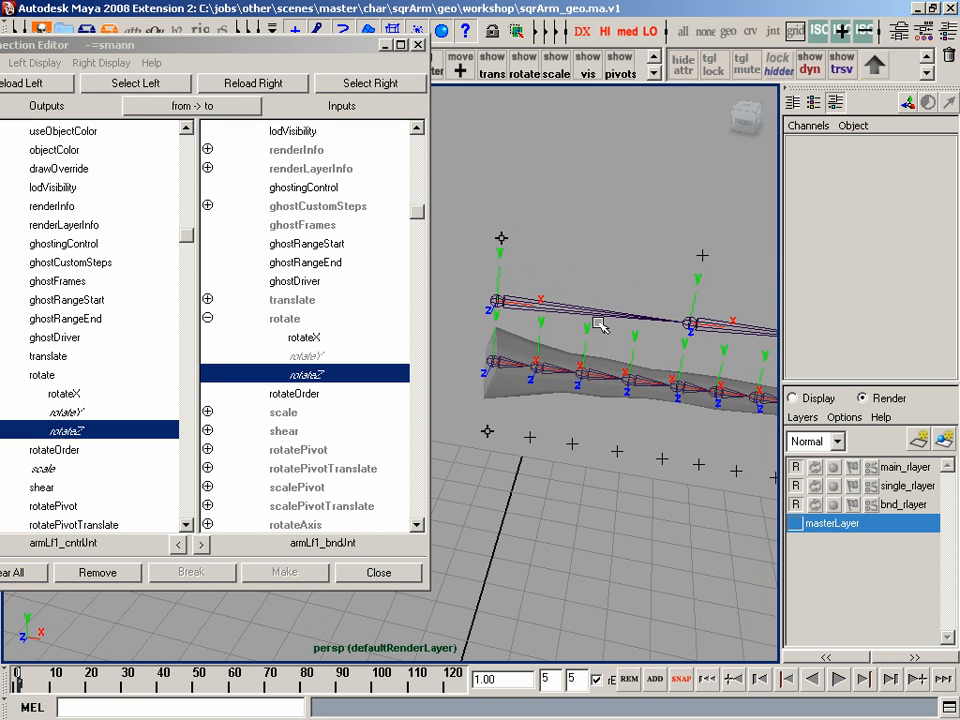
left_click_drag(600, 320, 545, 228)
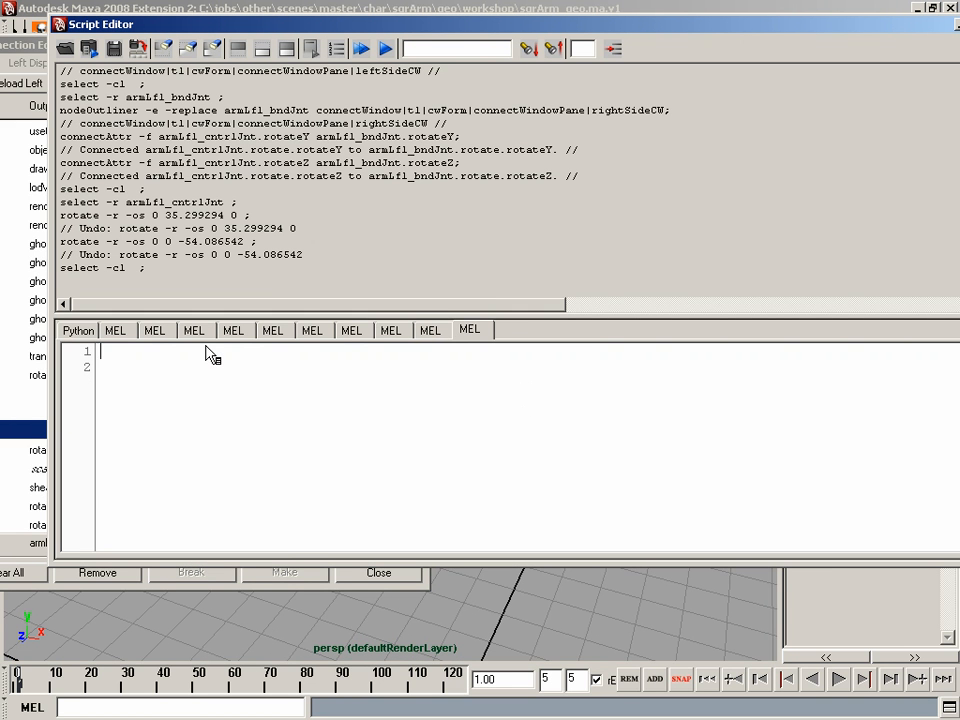
Step: Run the MEL command 'createNode multiplyDivide' in the Script Editor to create multiplyDivide1
type("craet")
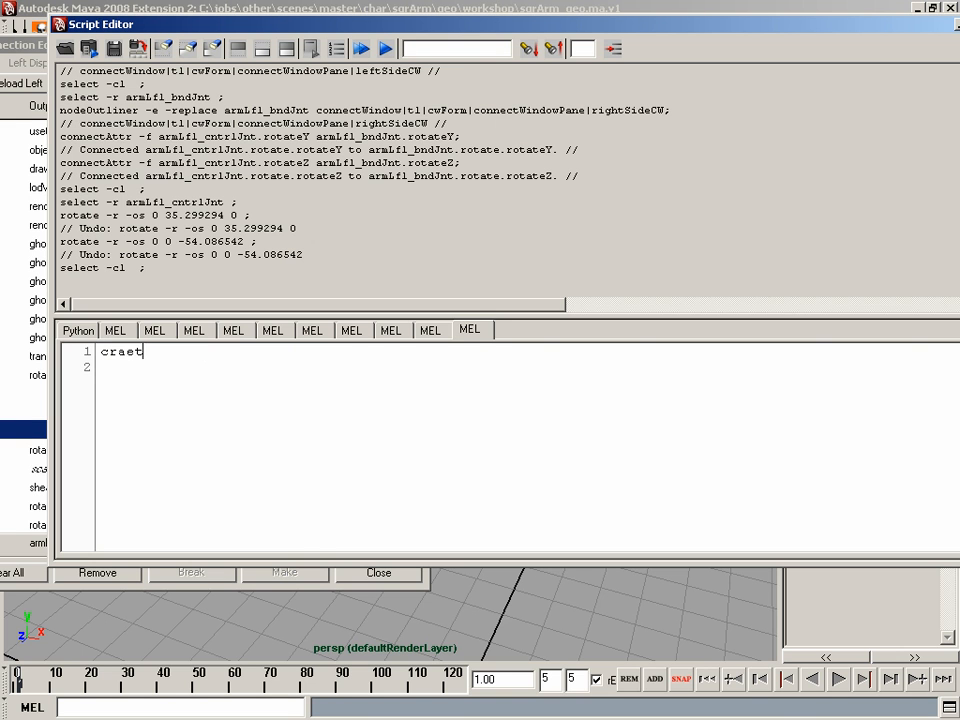
type("createNode")
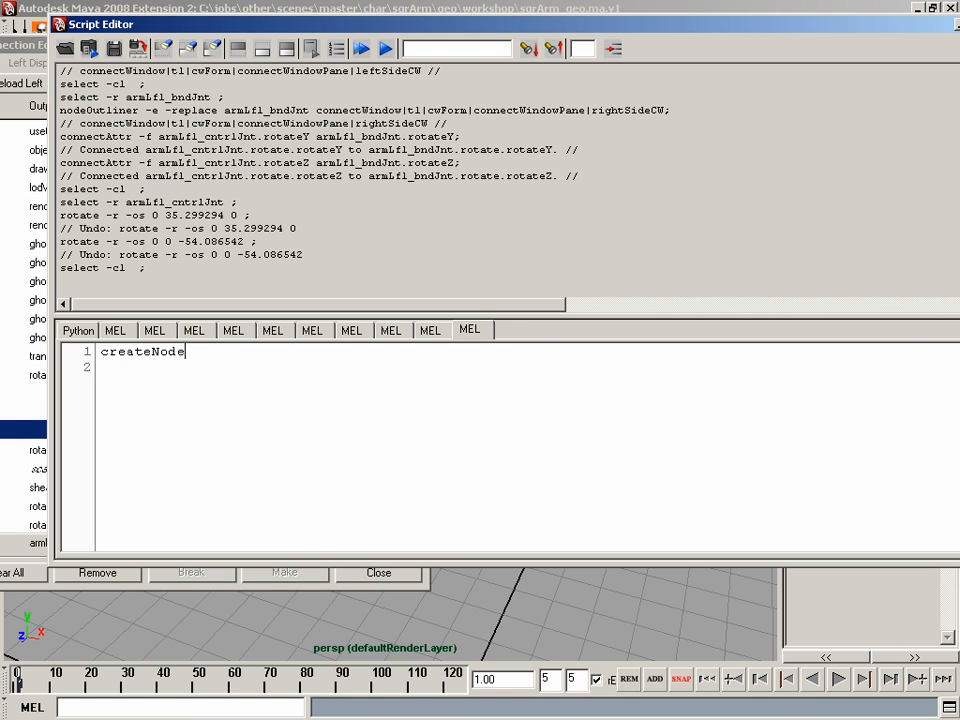
type("muls")
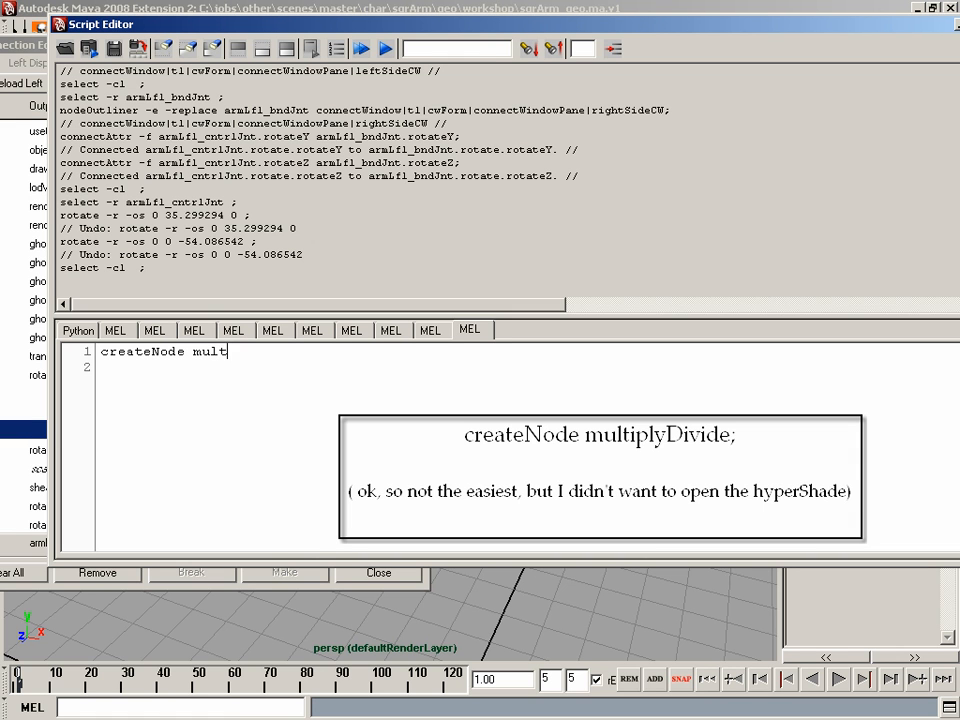
type("iplyDivide")
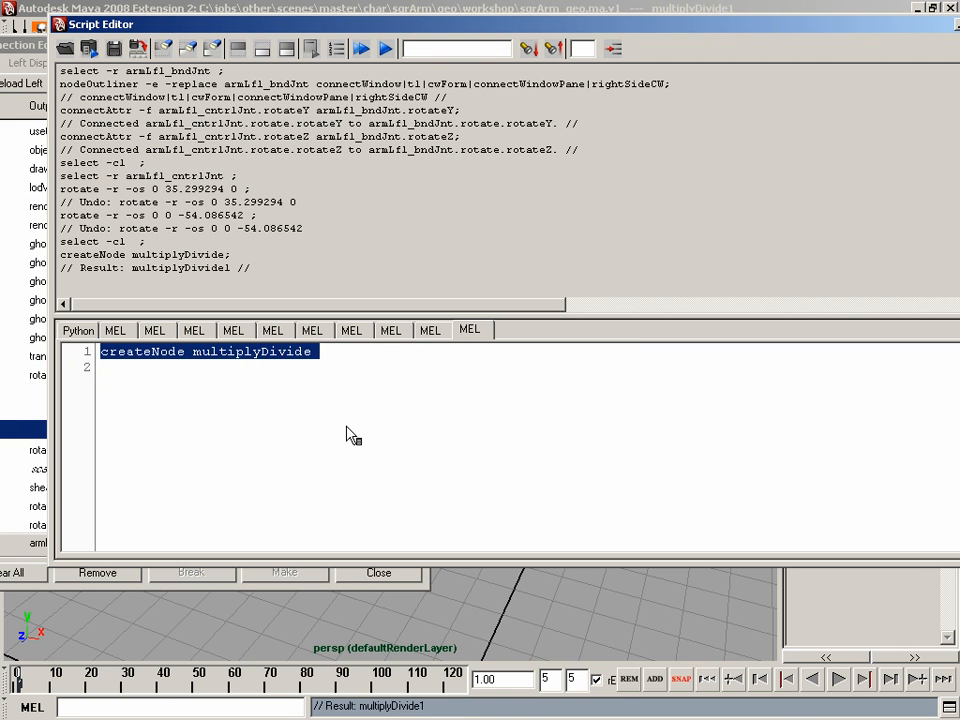
mouse_move(255, 278)
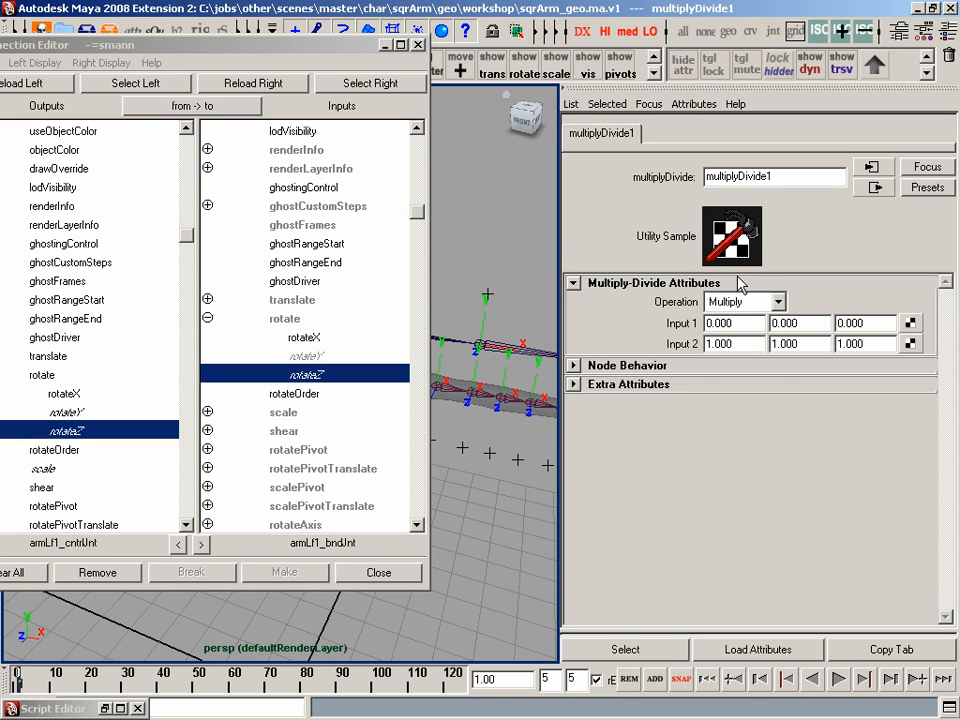
Step: Keep multiplyDivide1's operation on Multiply and set Input 2 X to 0.25
left_click(744, 301)
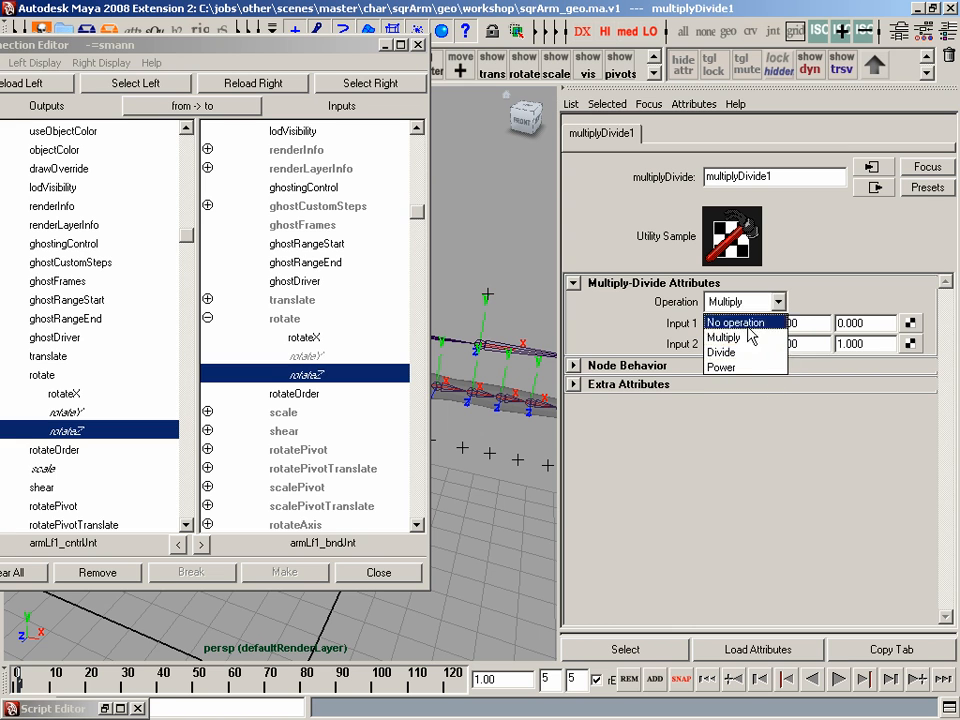
left_click(722, 336)
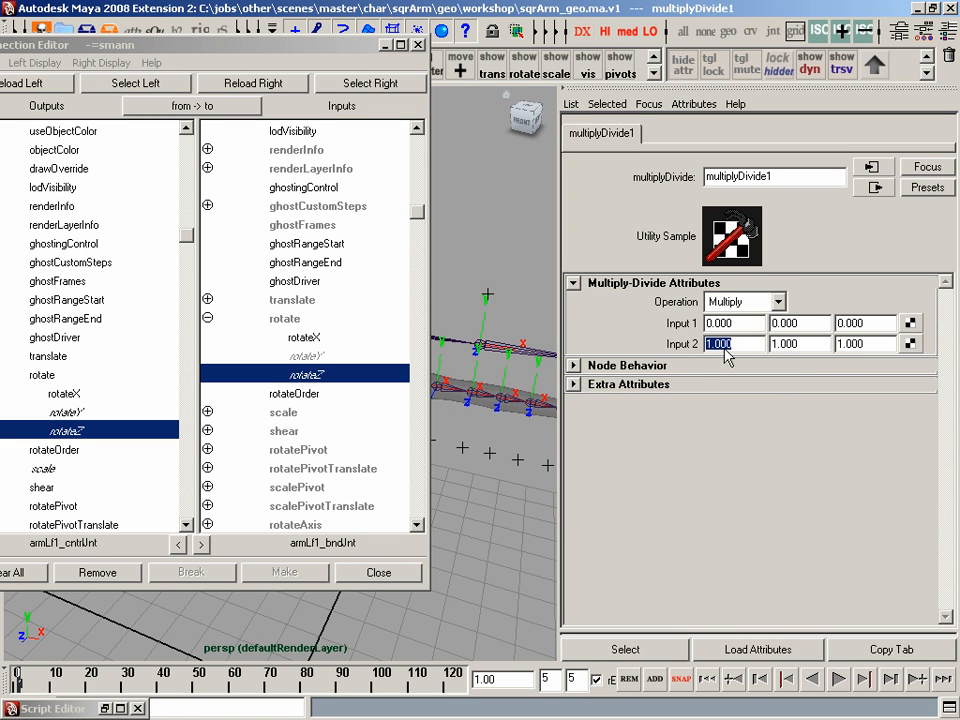
type(".25")
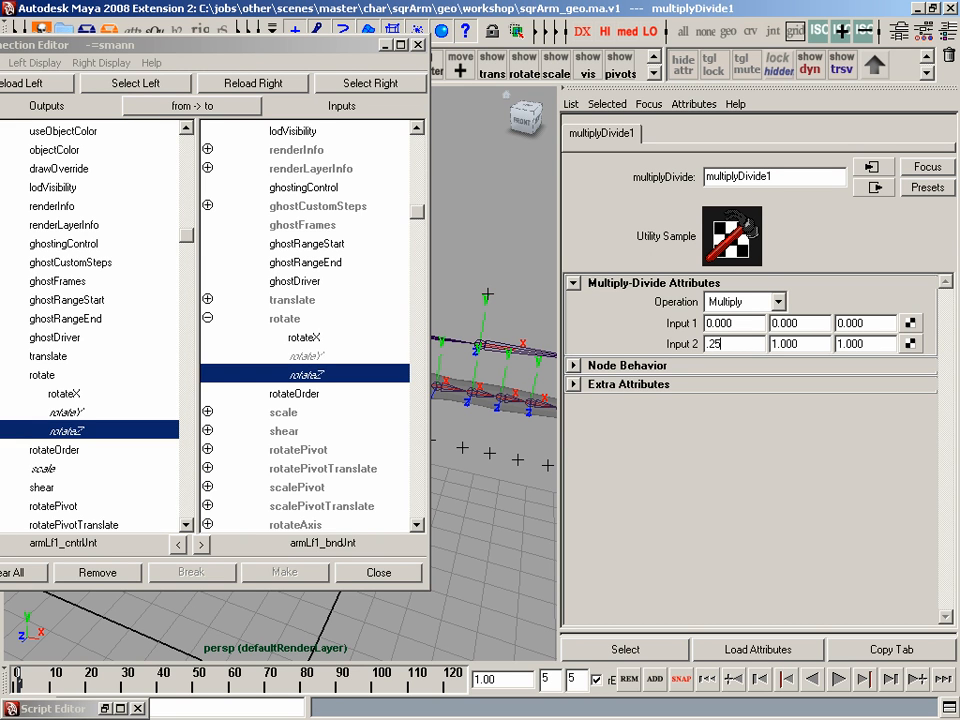
triple_click(733, 343)
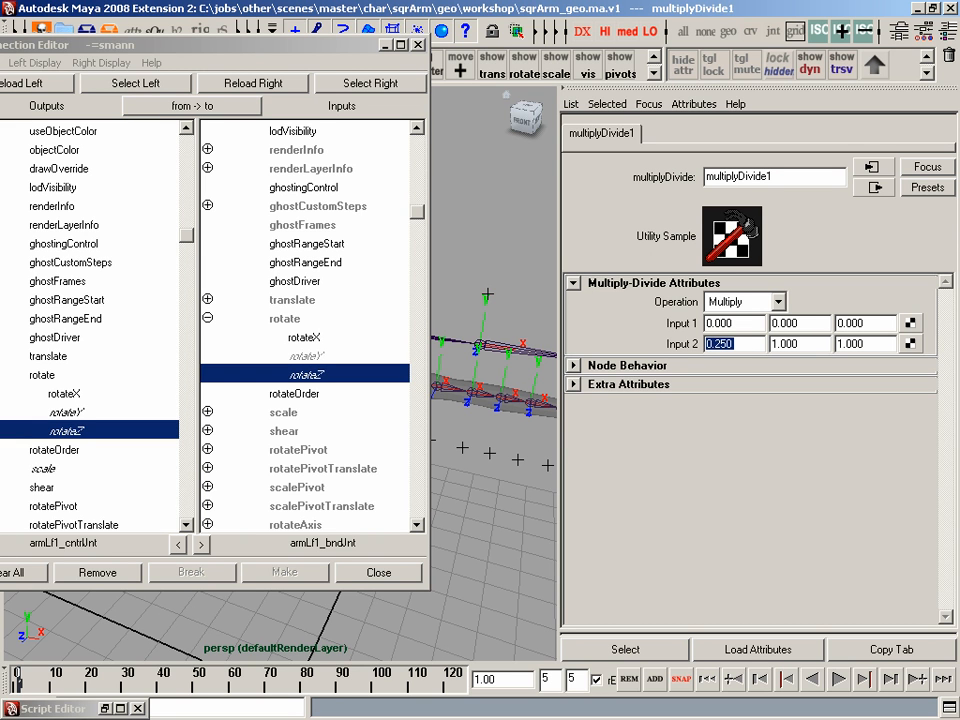
mouse_move(725, 360)
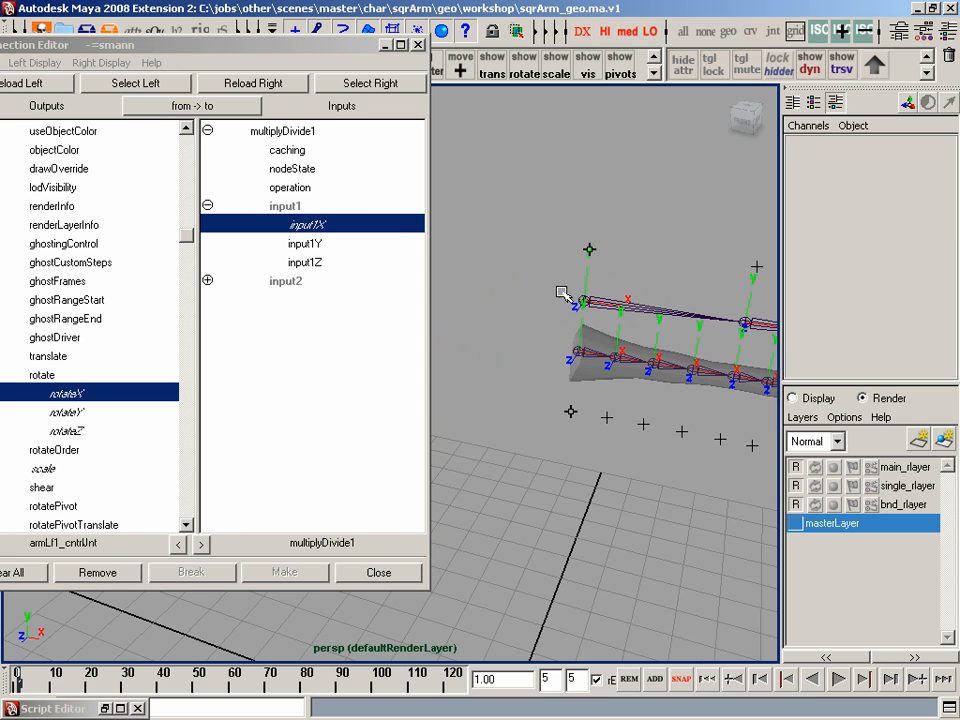
Step: Load multiplyDivide1's outputs and expand the upper-arm bind joints' rotate channels for outputX
left_click(370, 83)
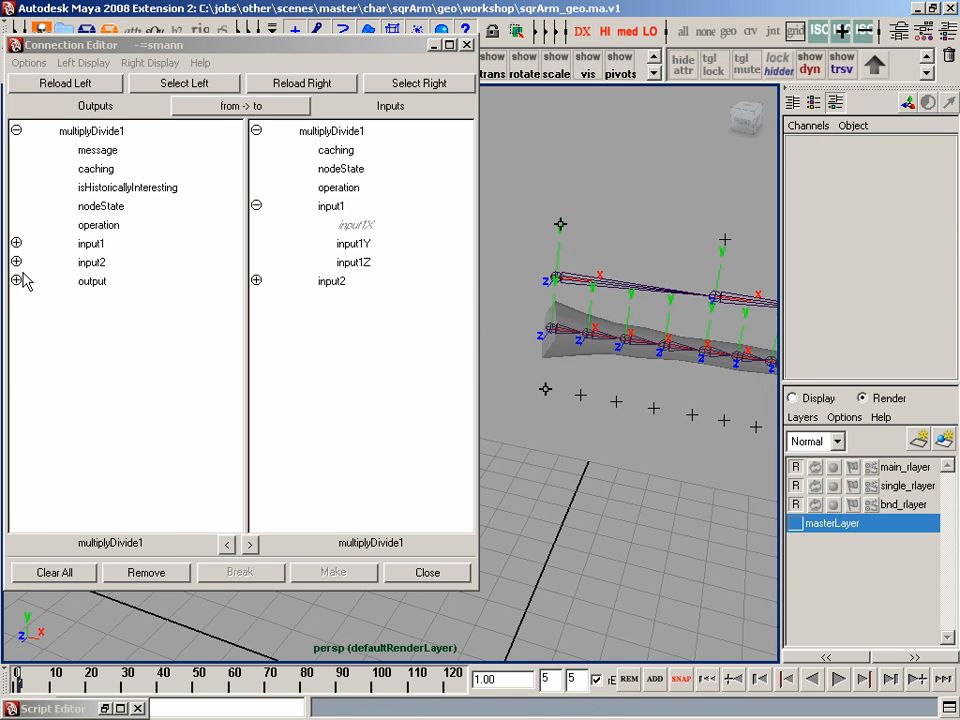
left_click(17, 281)
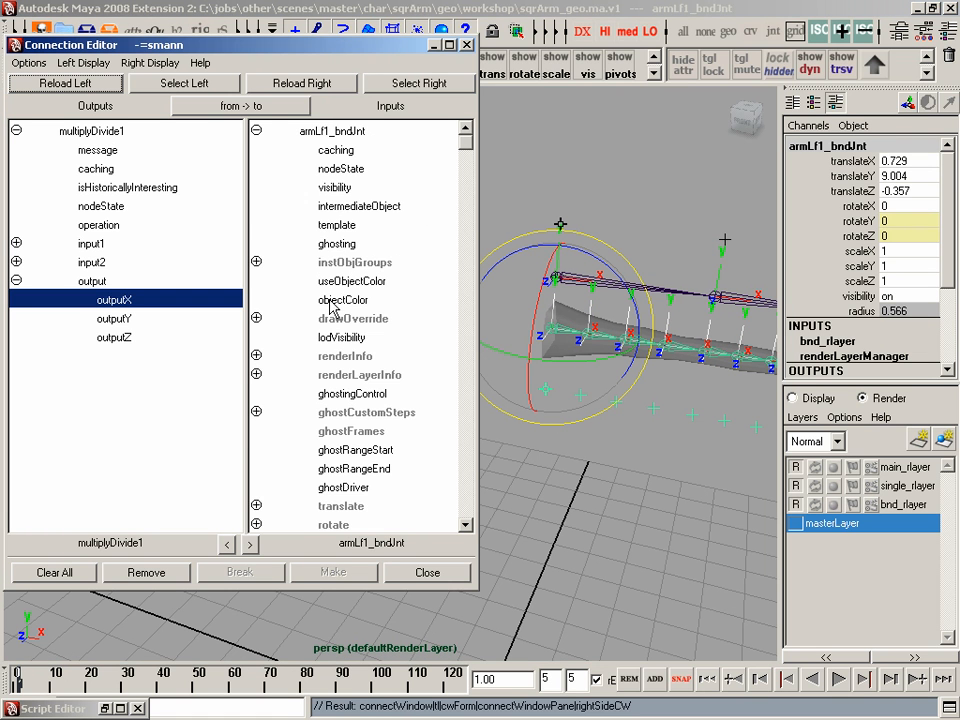
scroll("down", 3)
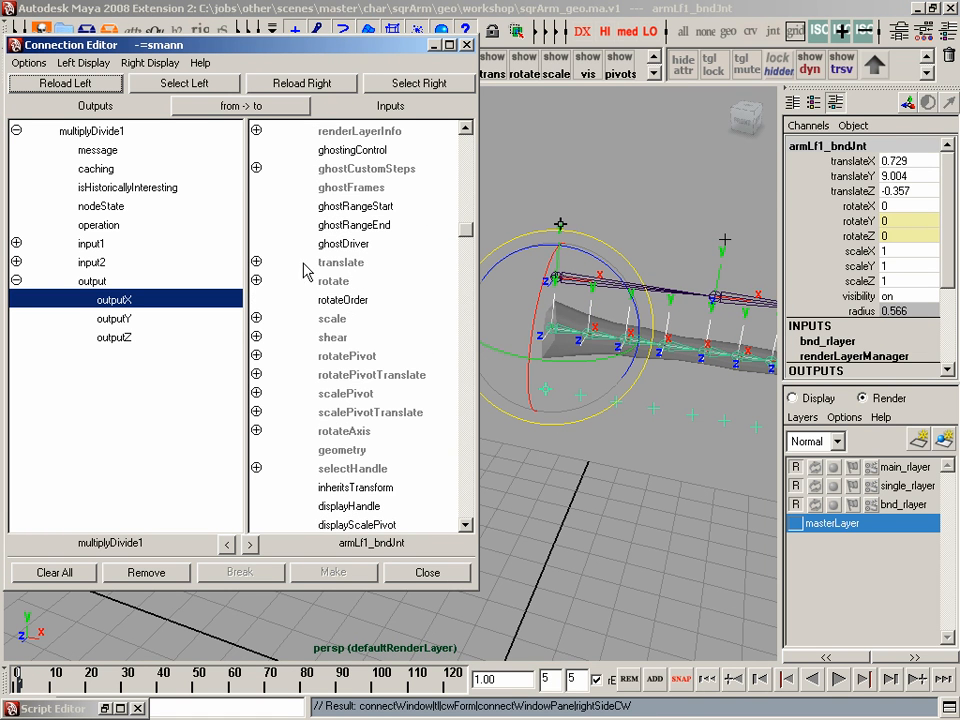
left_click(256, 281)
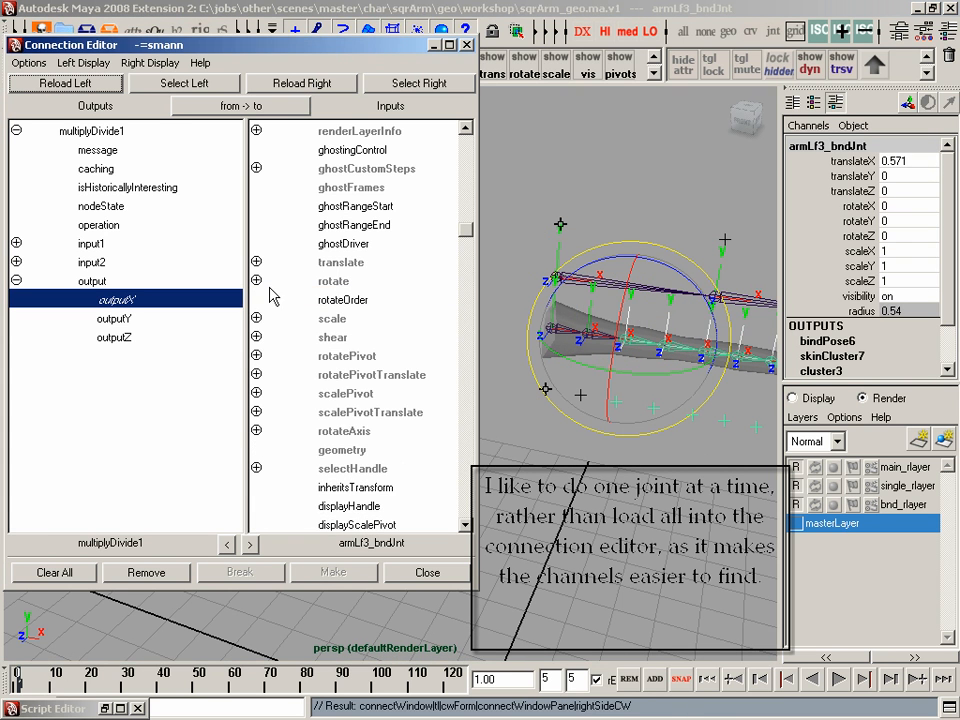
left_click(256, 281)
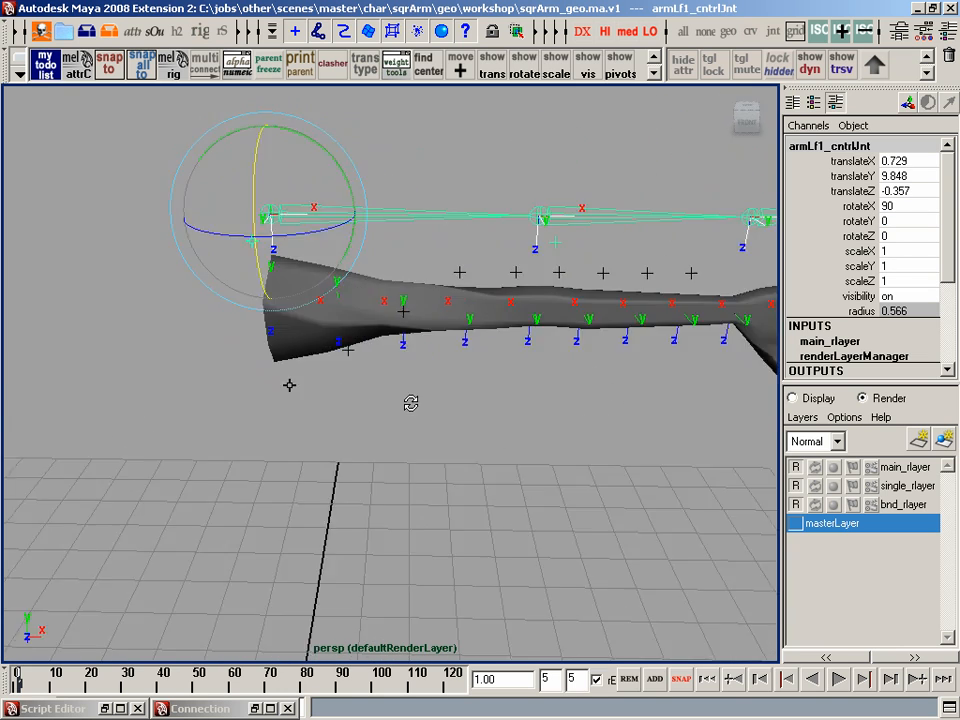
Step: Twist armLf1_cntrlJnt in X to test the bind joints, then select armLf3_cntrlJnt
left_click_drag(410, 403, 500, 445)
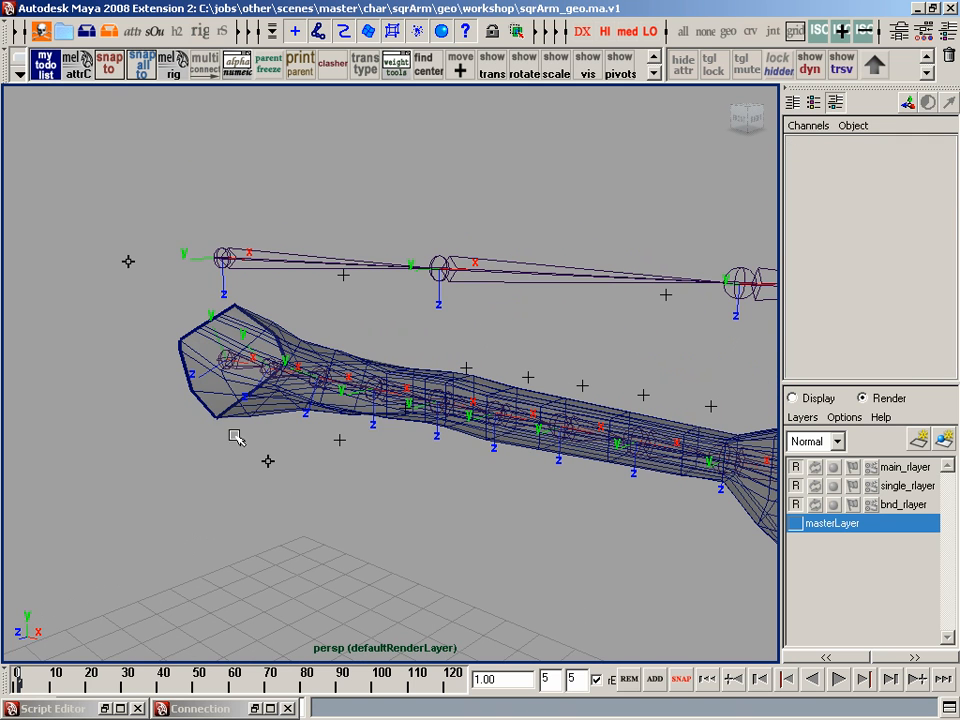
mouse_move(267, 400)
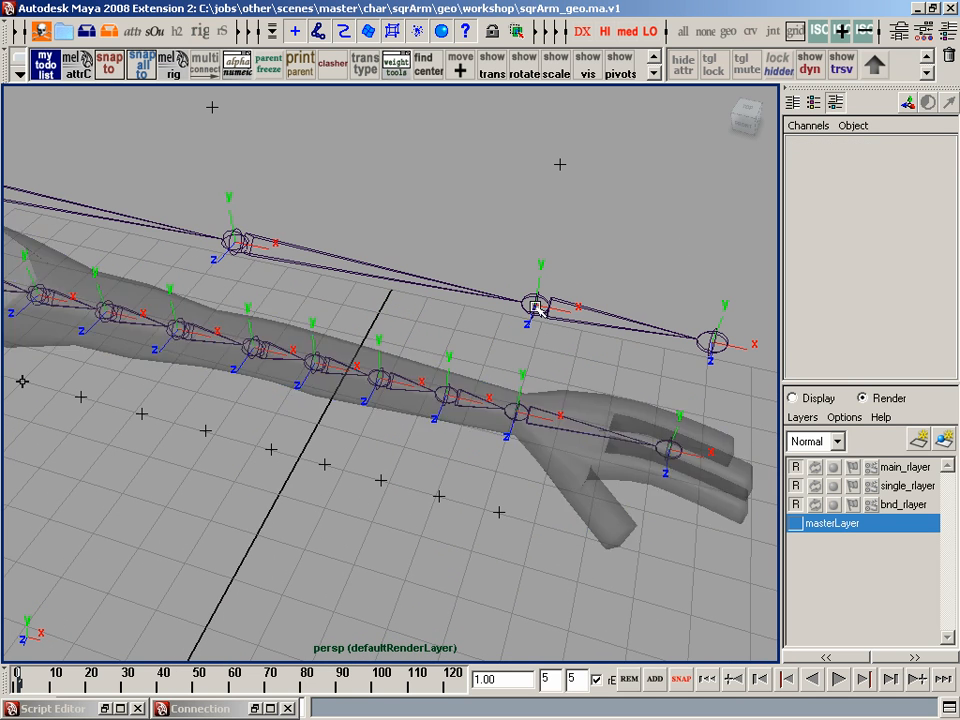
left_click(537, 305)
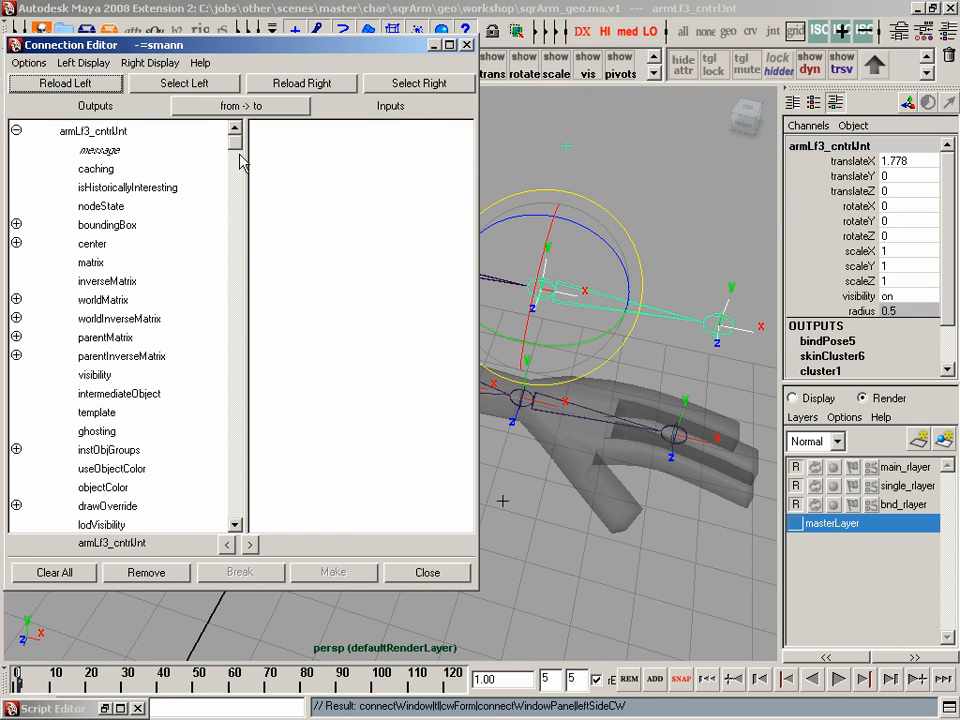
Step: Scroll the Connection Editor lists with armLf3_cntrlJnt loaded opposite armLf9_bndJnt
scroll("down", 3)
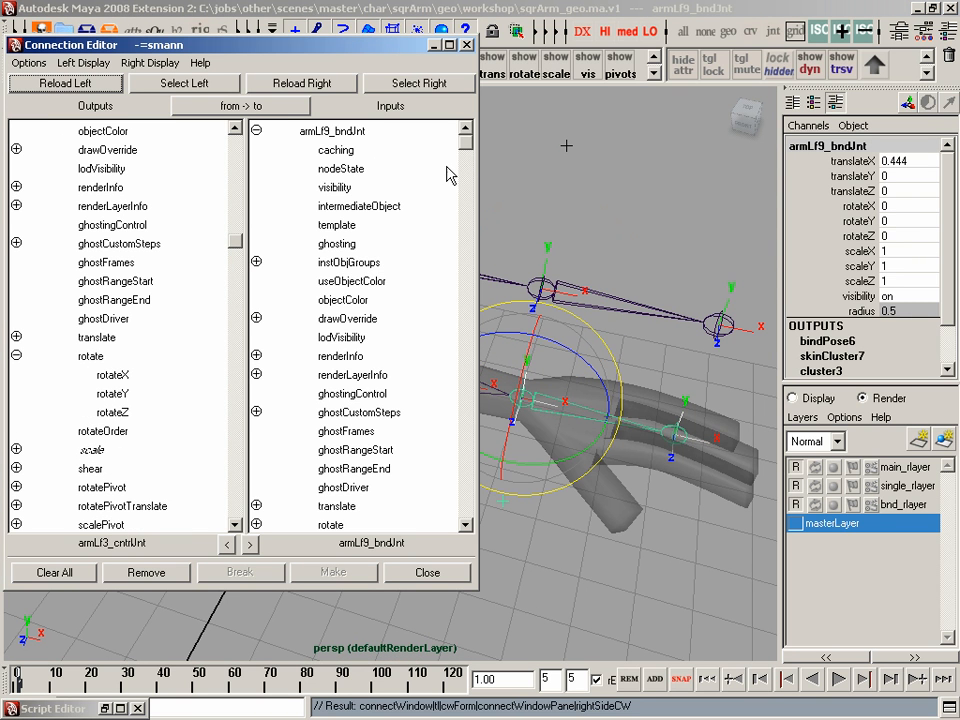
scroll("down", 3)
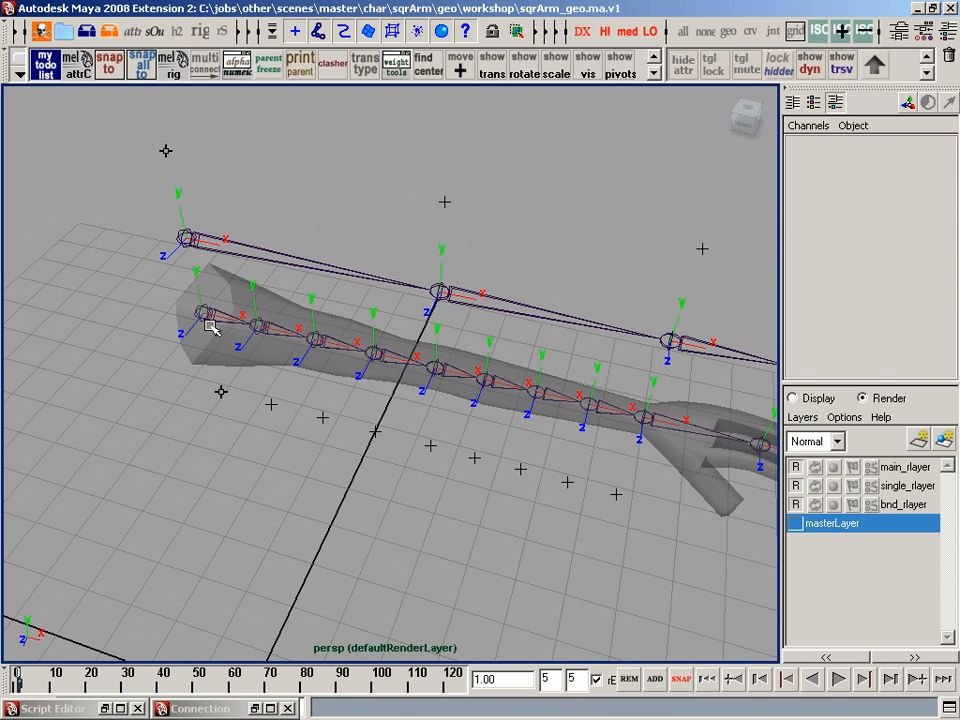
Step: Set multiplyDivide1 input2Z to 0.25 and connect armLf3_cntrlJnt.rotateX to input1Z
left_click(200, 318)
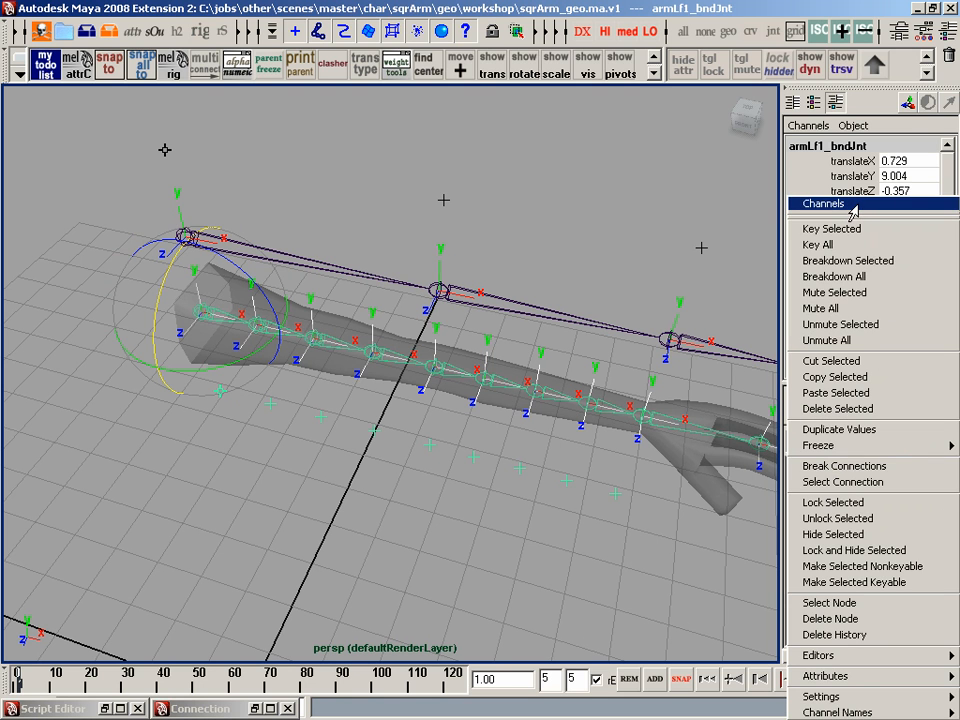
mouse_move(843, 482)
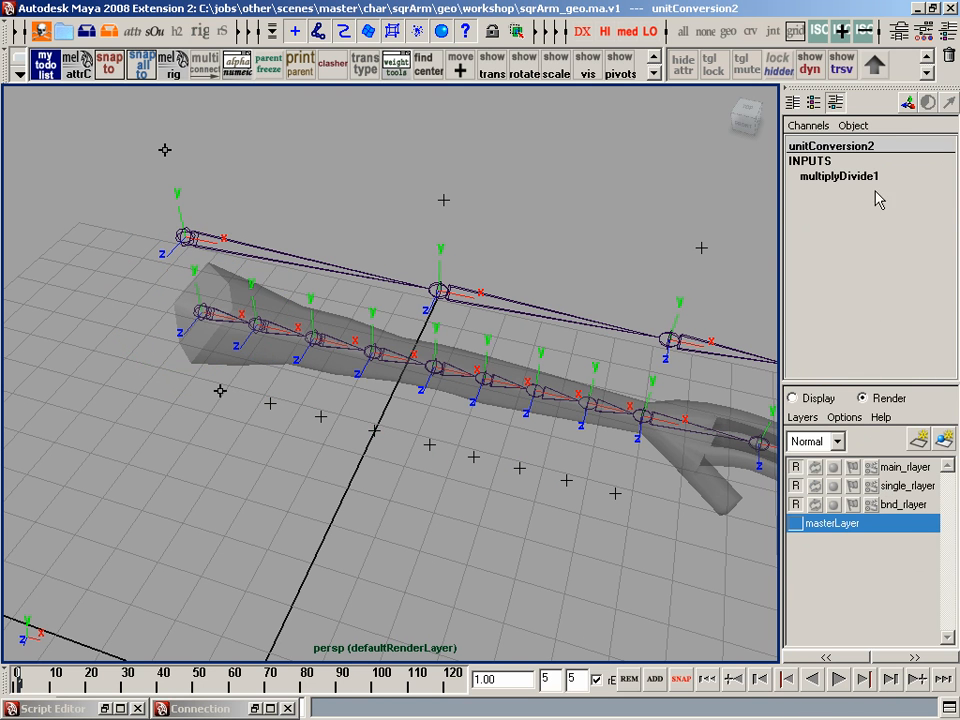
left_click(838, 176)
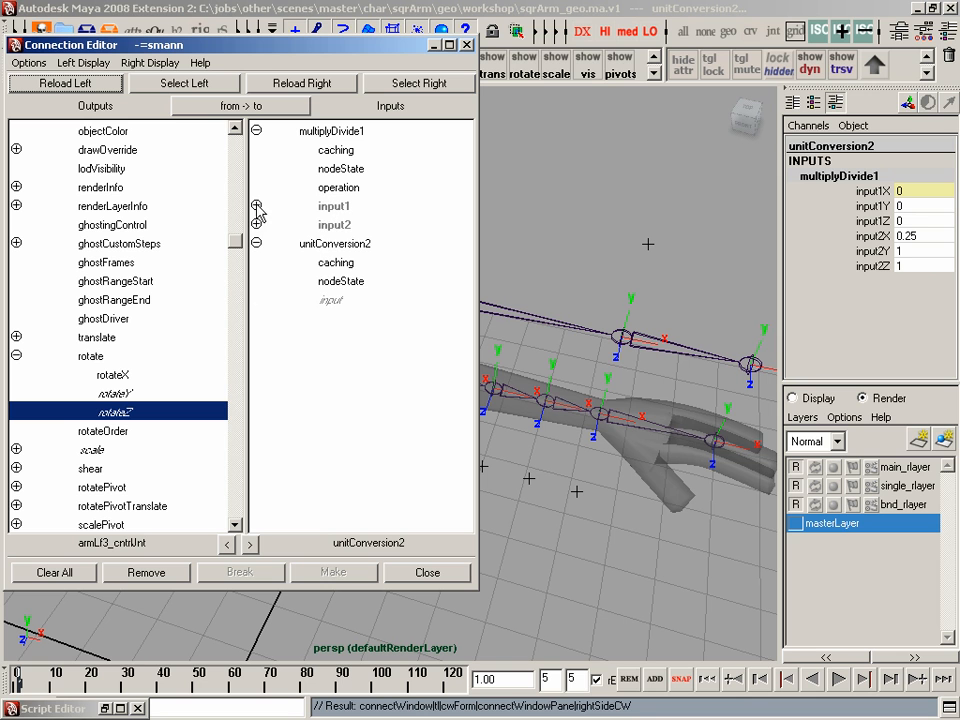
left_click(256, 206)
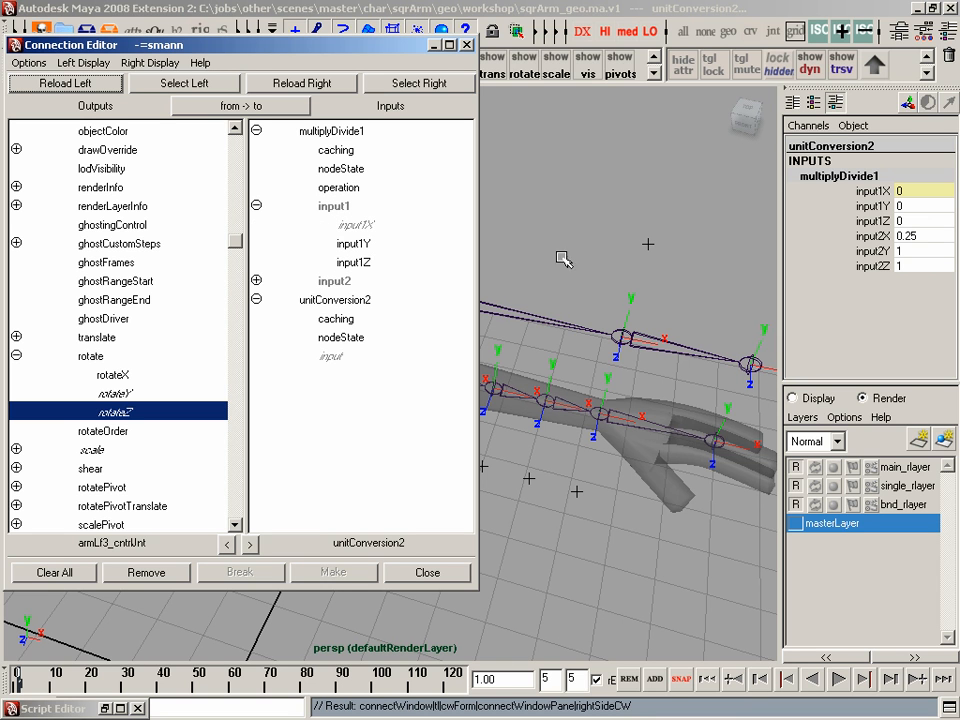
mouse_move(360, 262)
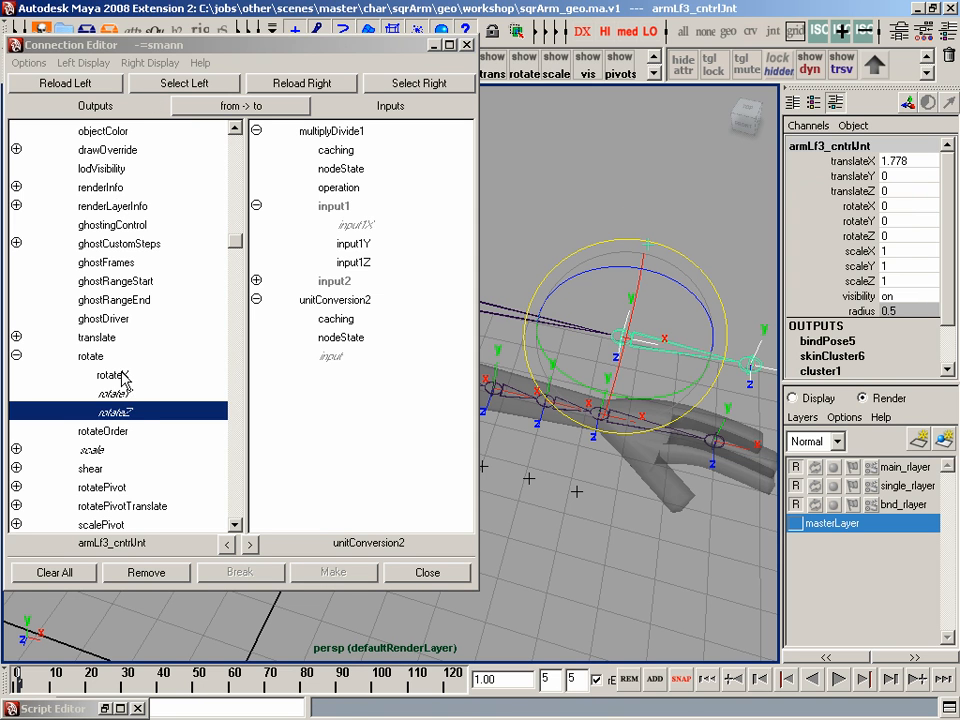
left_click(353, 261)
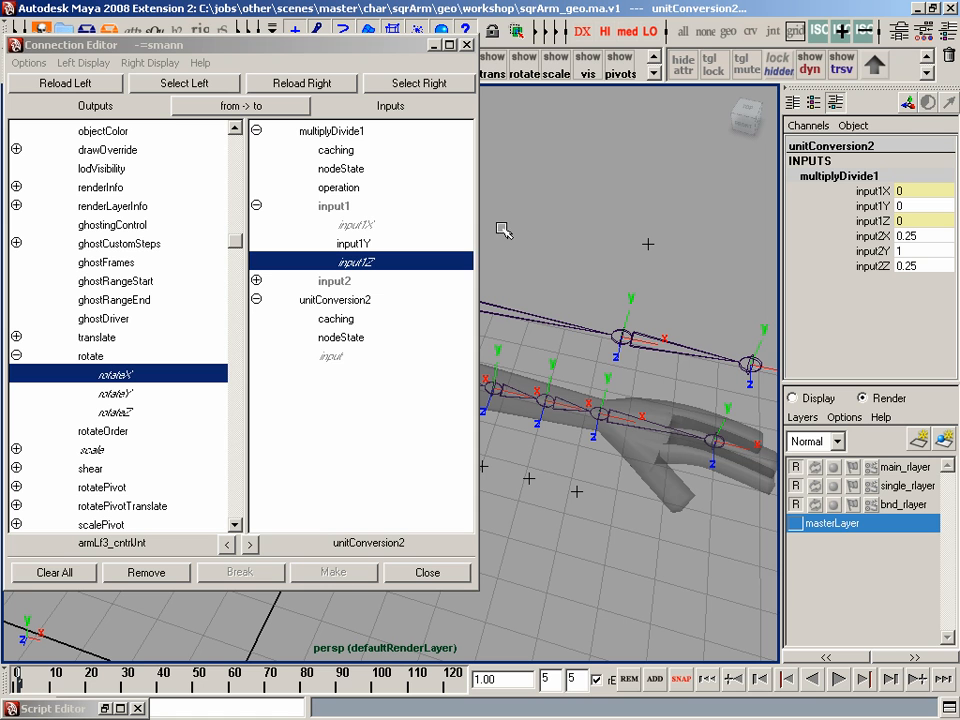
mouse_move(552, 63)
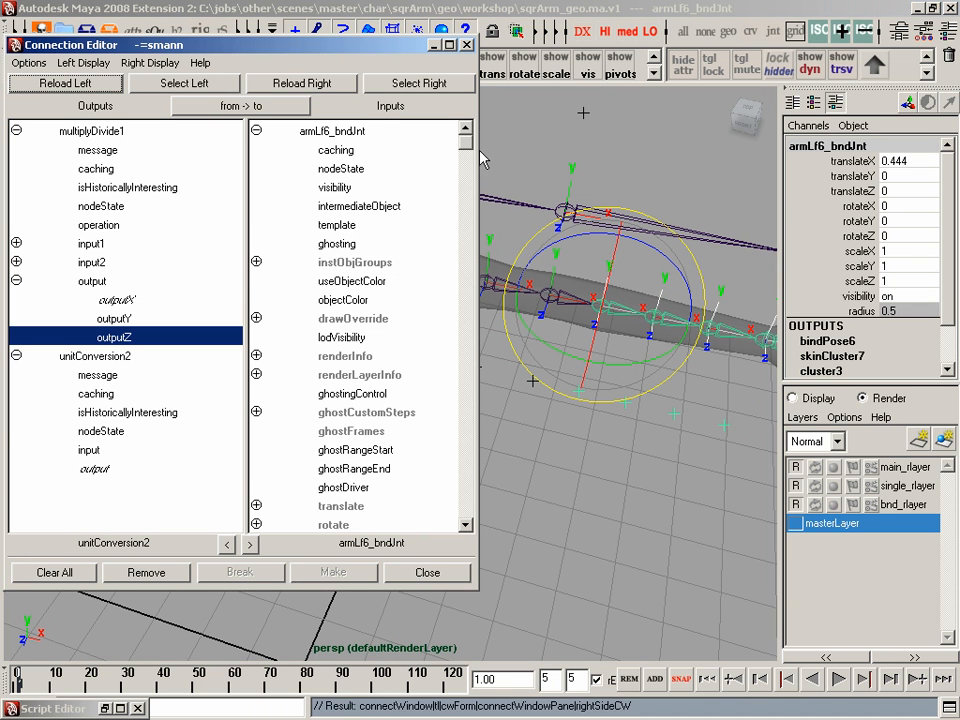
Step: Connect multiplyDivide1.outputZ to rotateX on each forearm bind joint, including armLf8_bndJnt
scroll("down", 3)
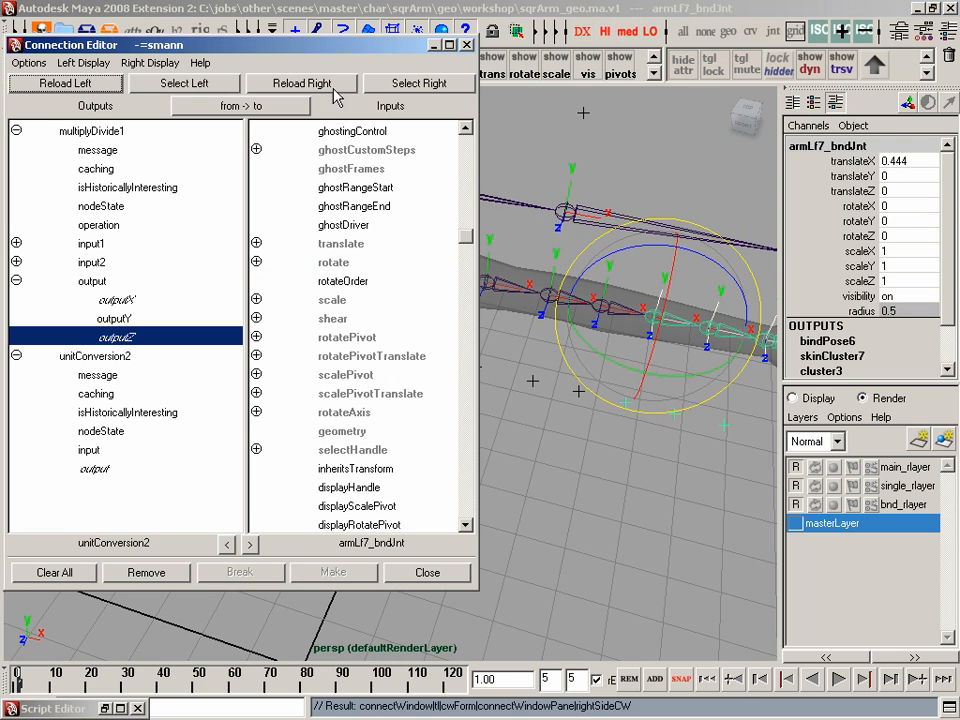
left_click(256, 262)
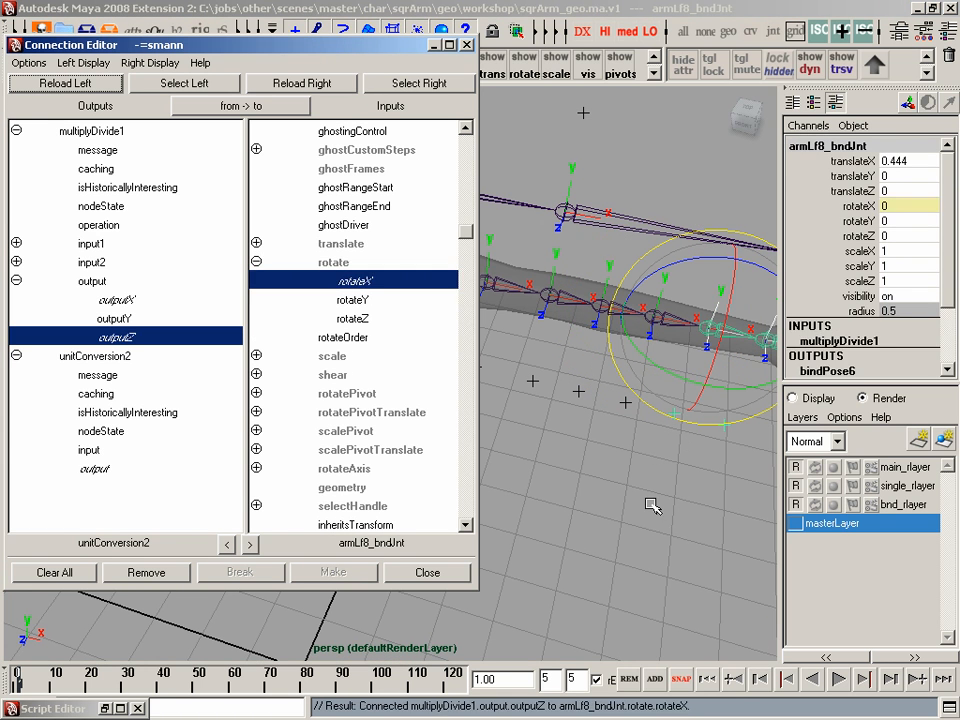
left_click(256, 262)
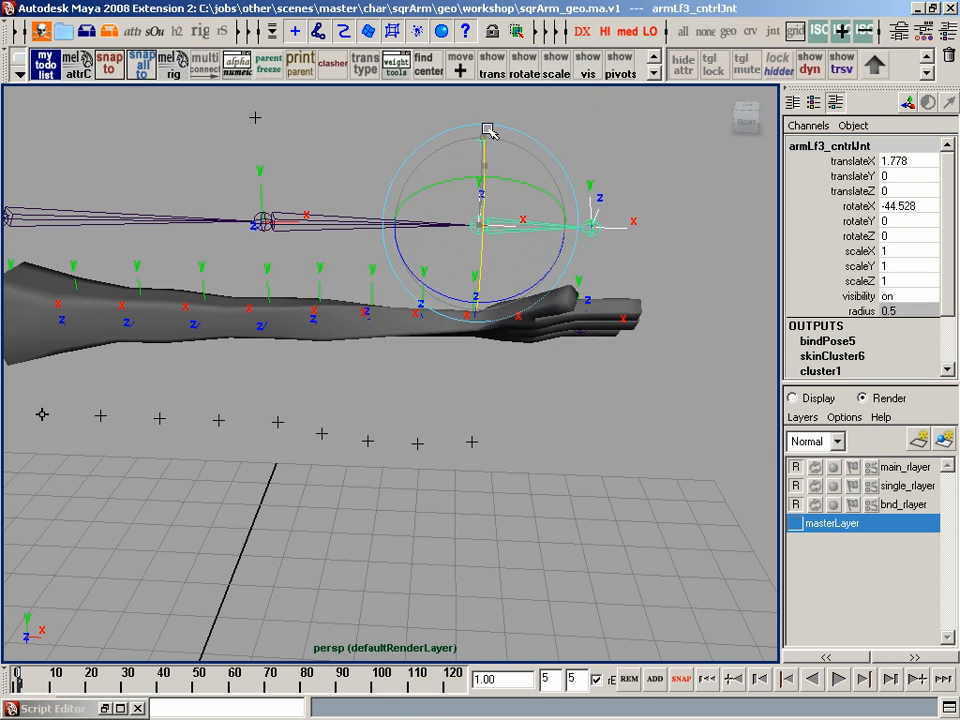
Step: Twist armLf3_cntrlJnt in X to test the forearm joints, then bend it 62.546 on Z
left_click_drag(487, 131, 573, 253)
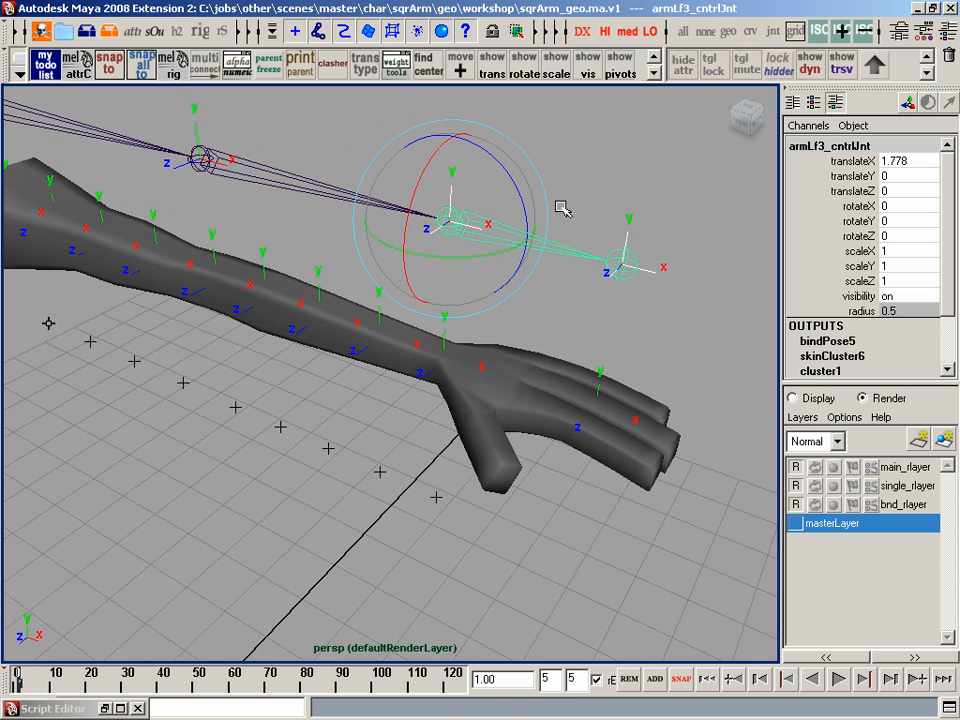
left_click_drag(562, 208, 462, 188)
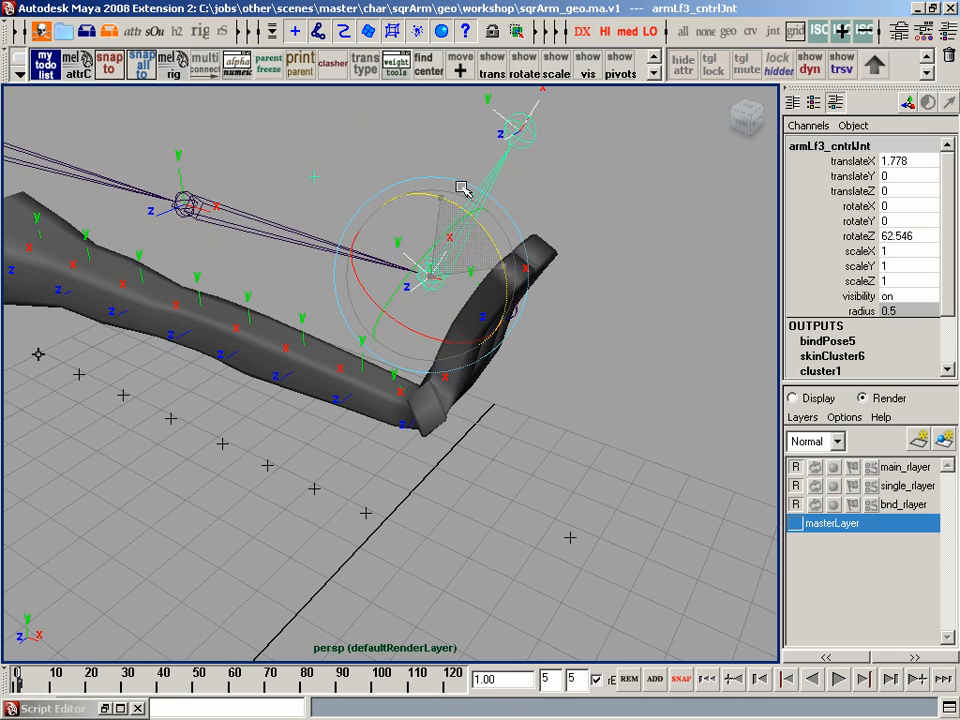